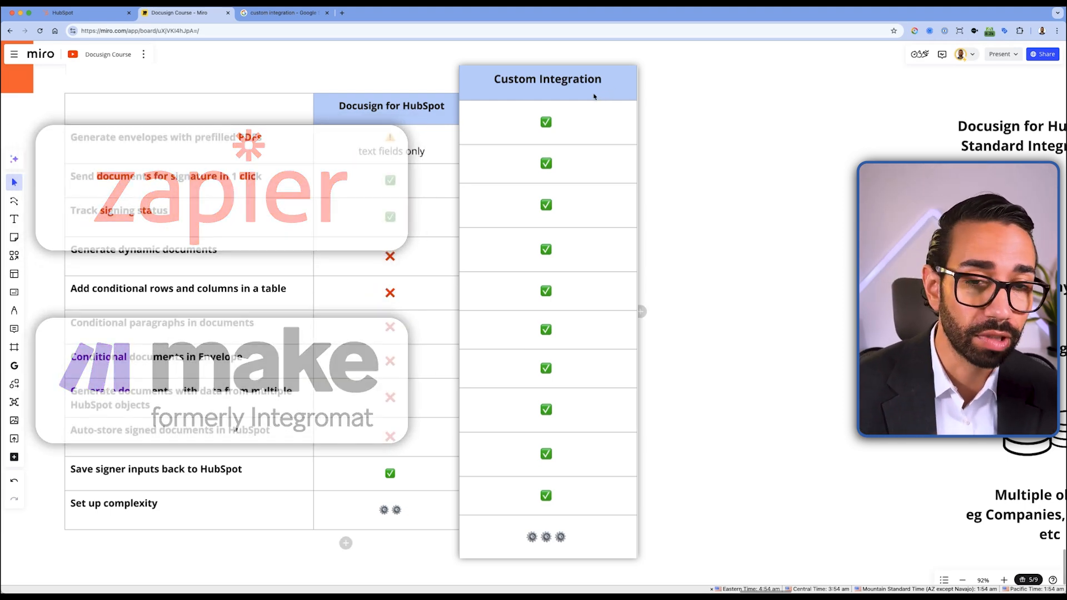
- Switch from the Miro comparison board to HubSpot's Connected Apps settings page
click(82, 12)
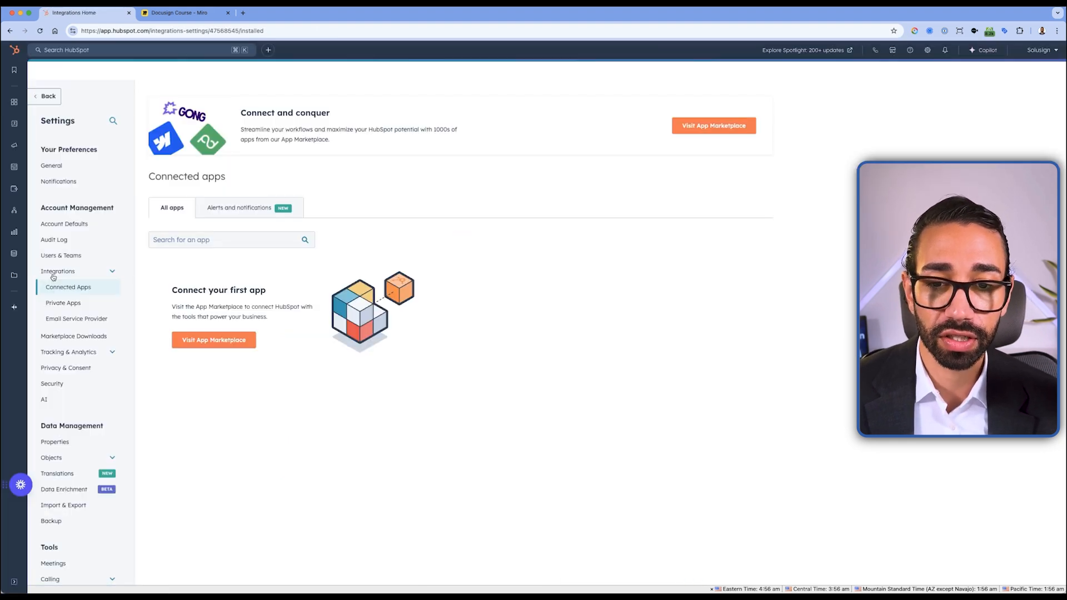
- Find 'docusign' in the HubSpot App Marketplace and install the Docusign app
click(214, 339)
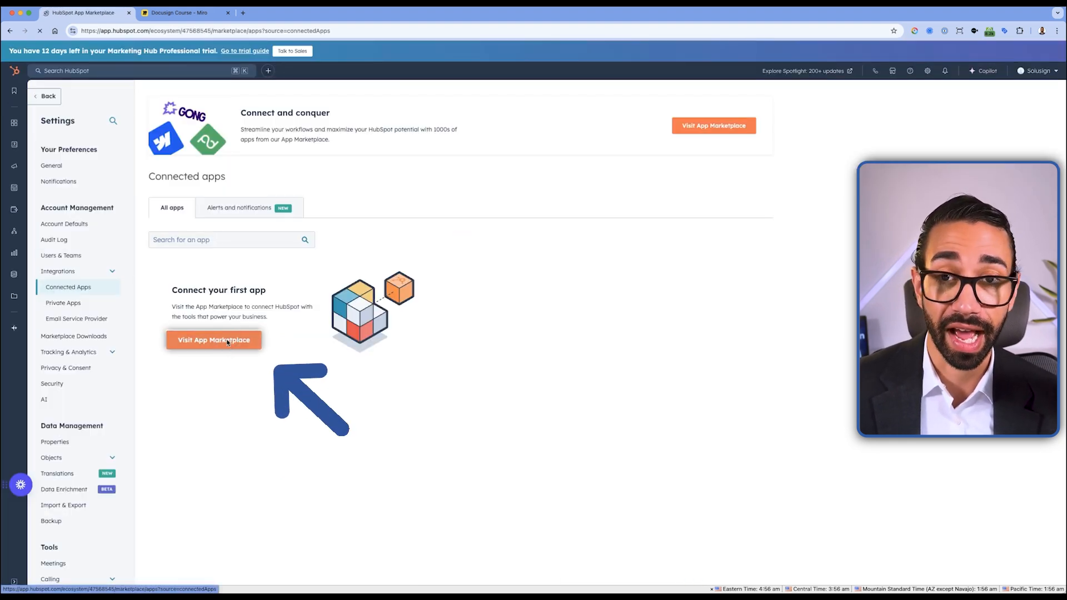
click(213, 339)
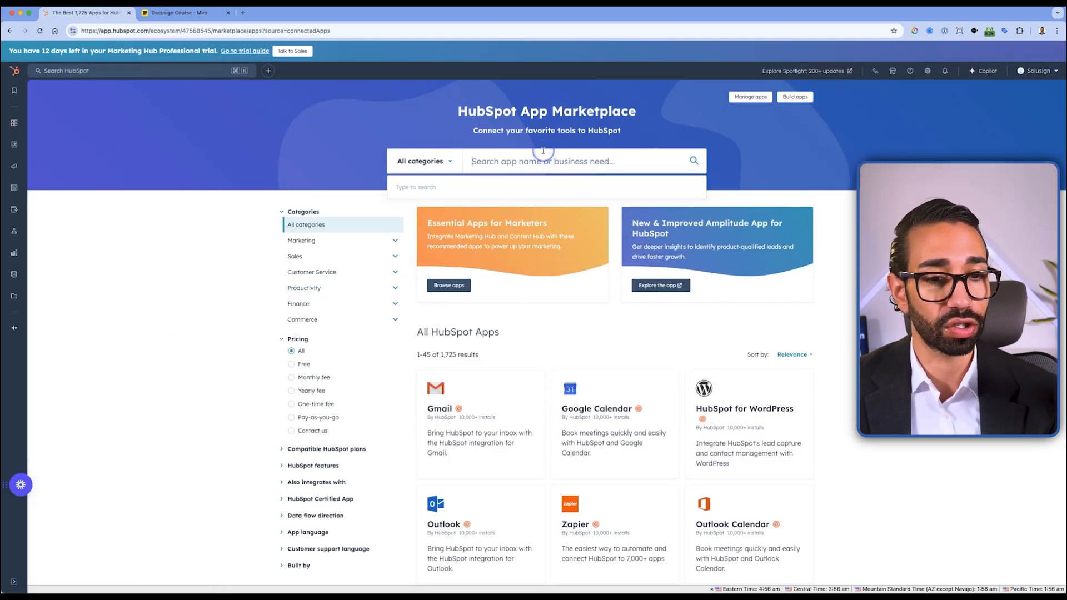
text(docusign)
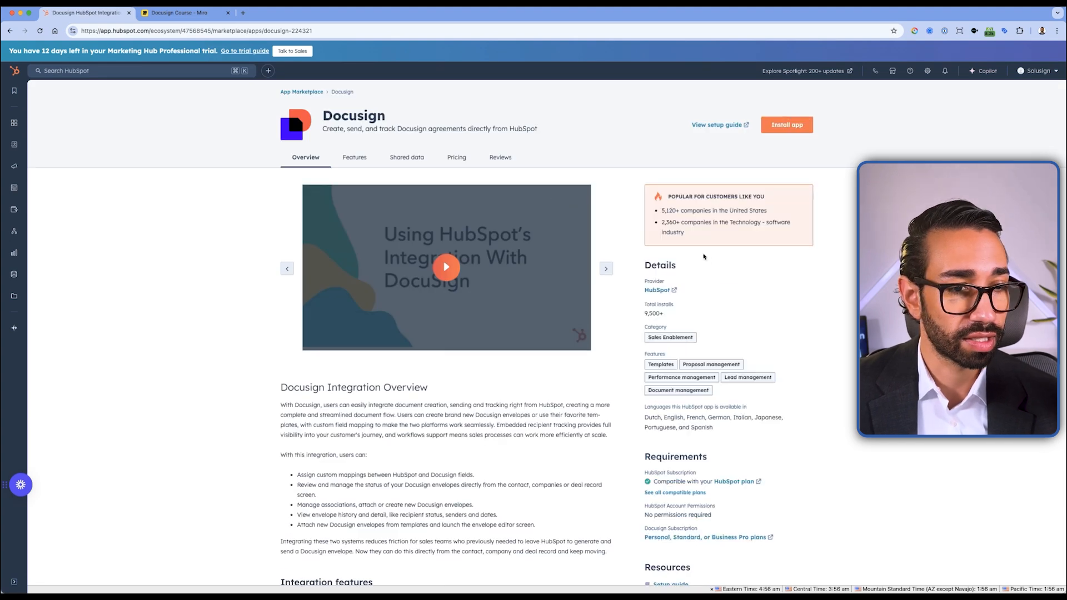
click(786, 124)
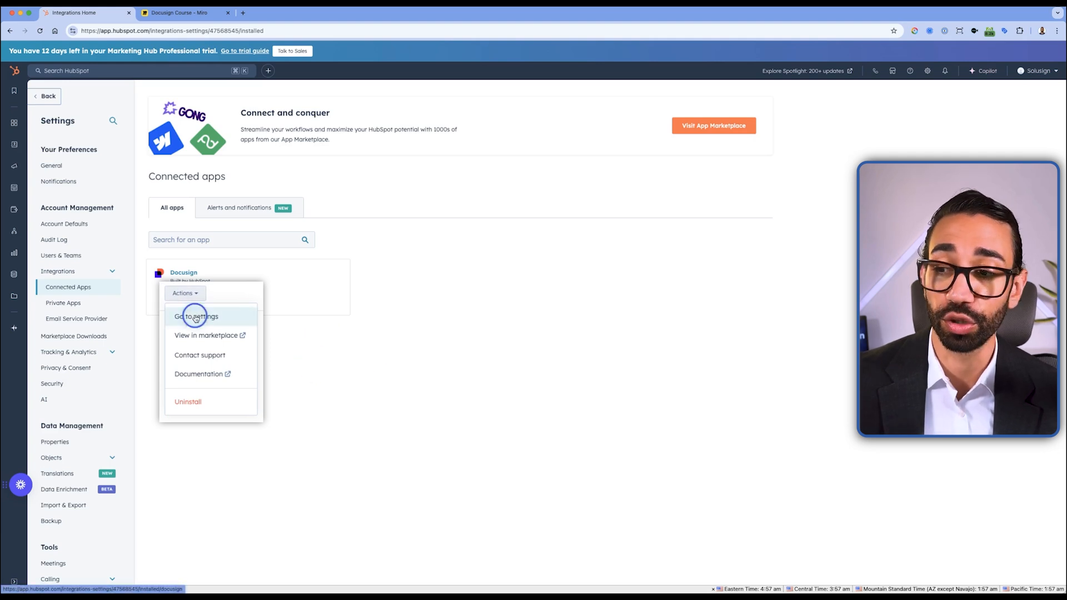
- Open the Docusign connected app's settings from its Actions menu
click(197, 316)
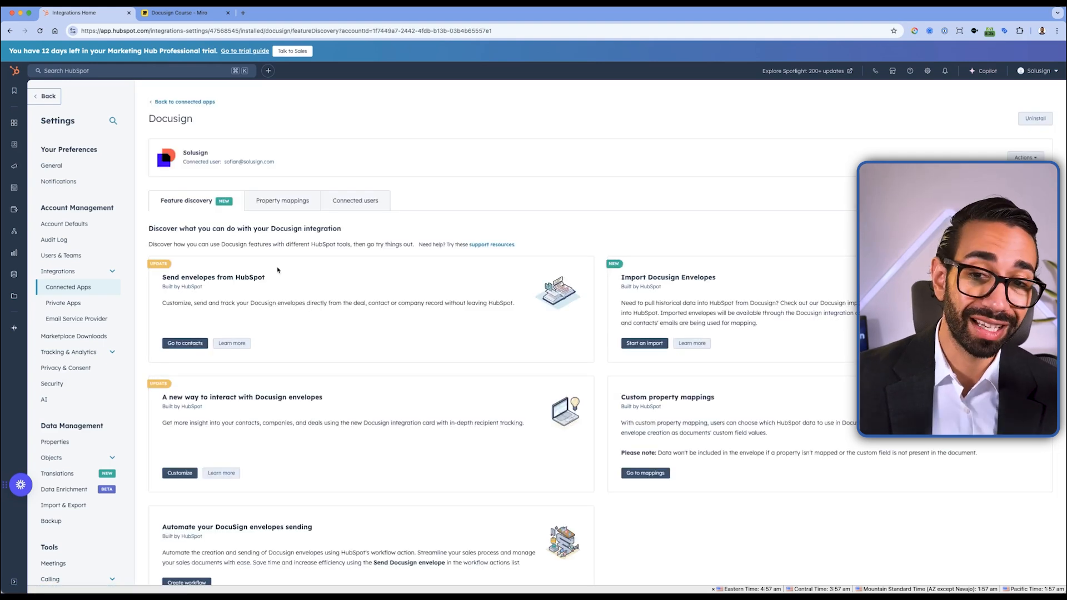
click(281, 200)
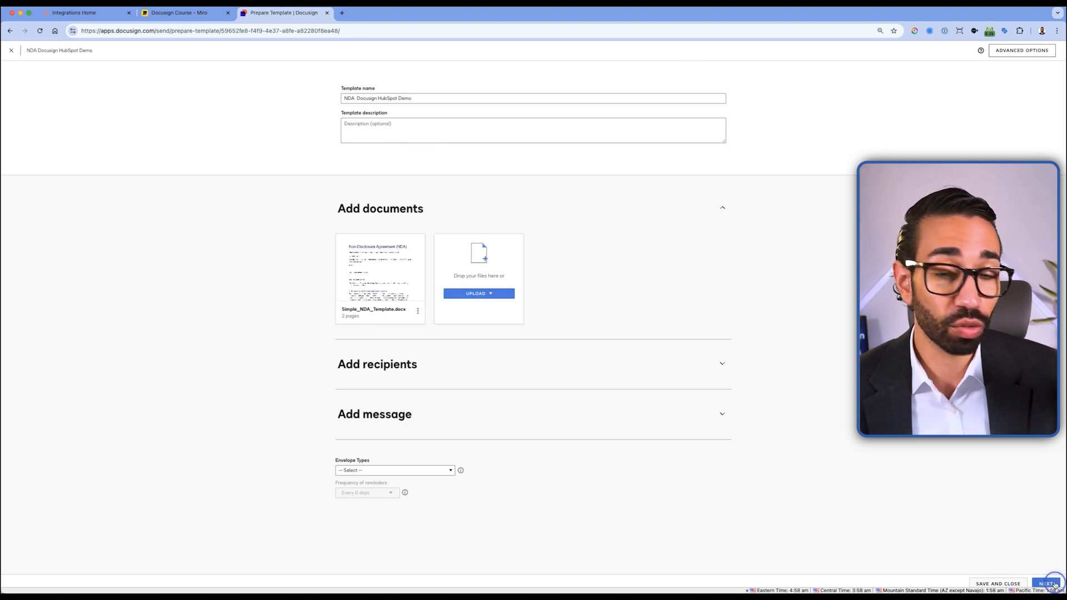
- Advance the NDA template to field placement and select the receiving party name field
click(1049, 583)
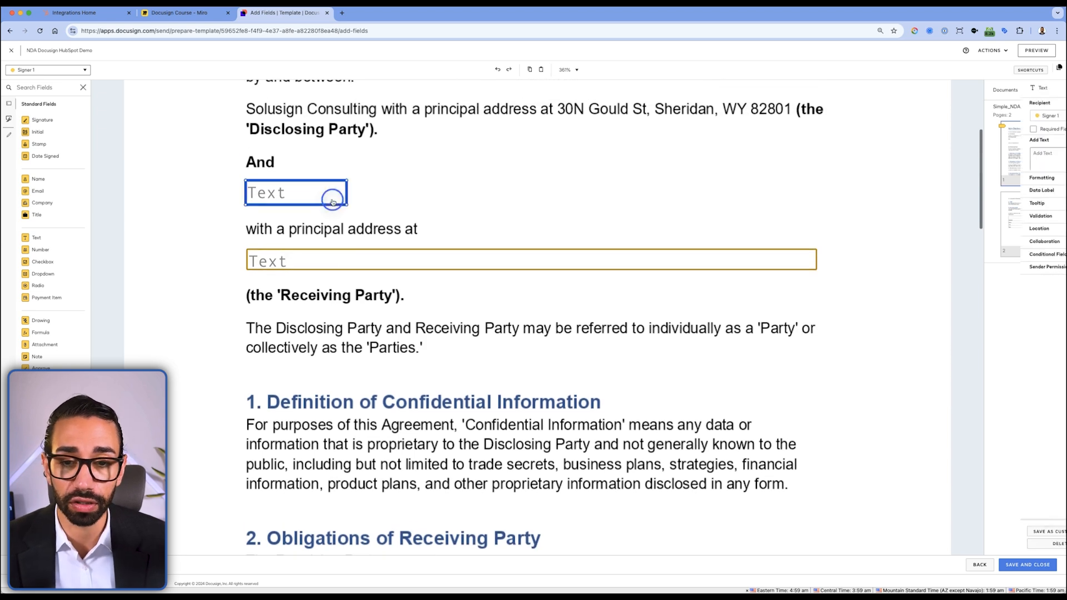
click(295, 192)
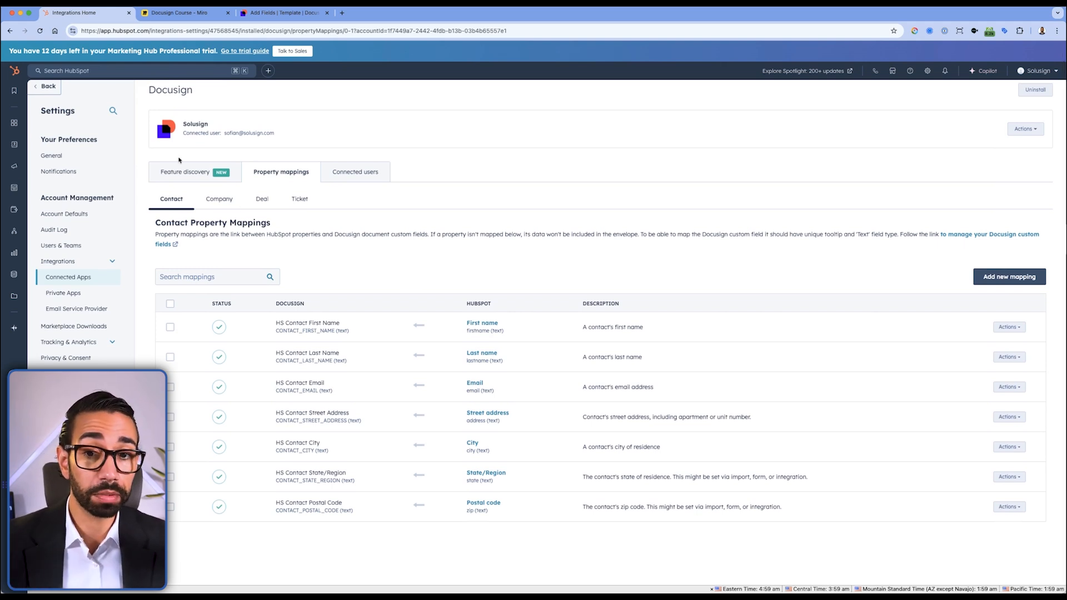
- View the Docusign integration's Contact property mappings for name, email and address
click(279, 12)
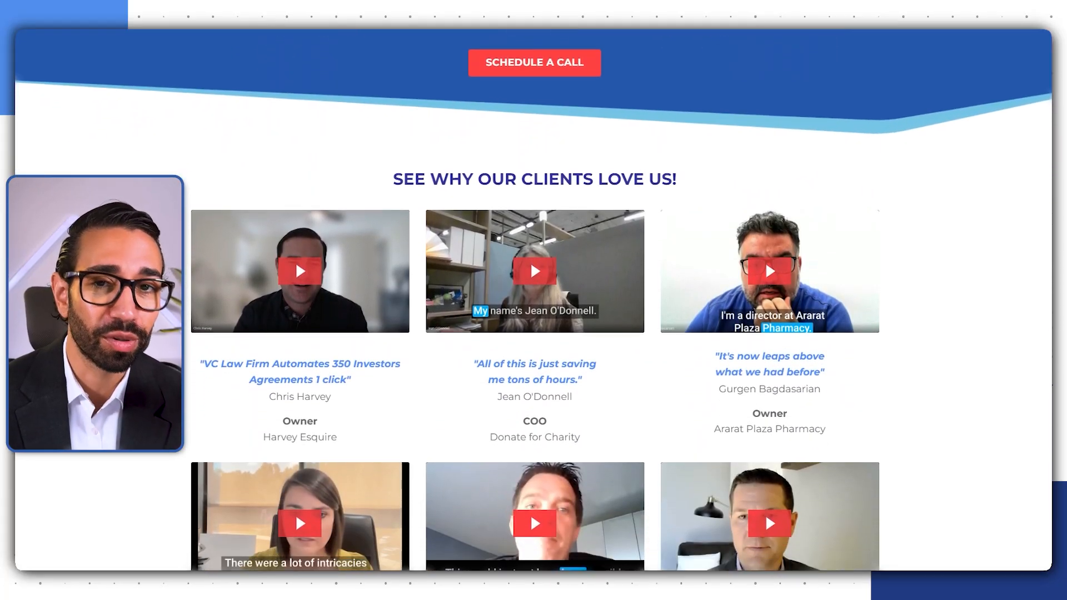
- Scroll the Solusign testimonials and book a complimentary Full Docusign Implementation strategy call
scroll(down, 3)
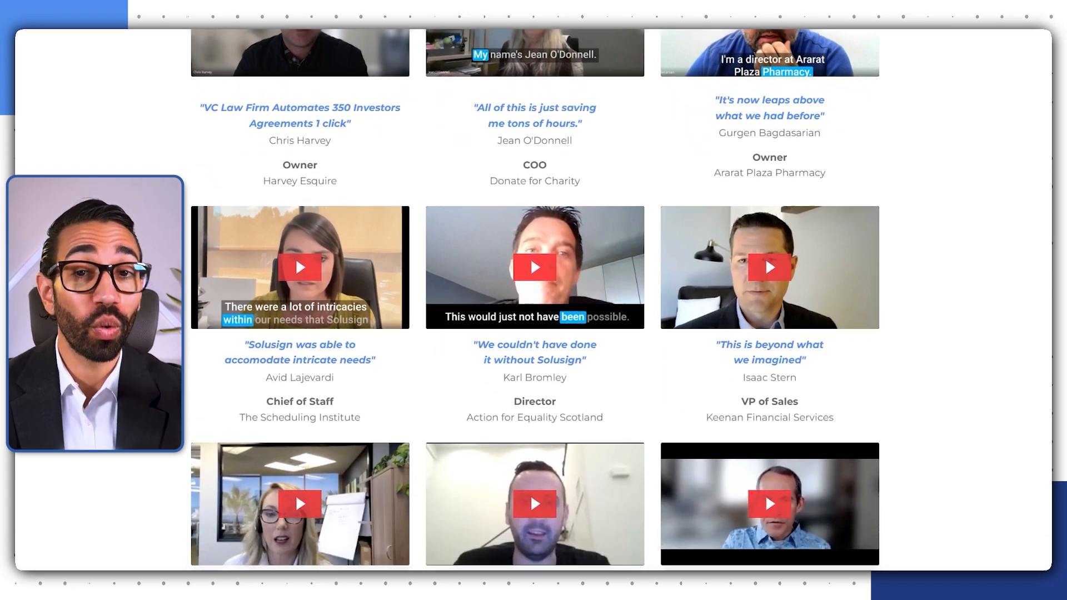
scroll(down, 3)
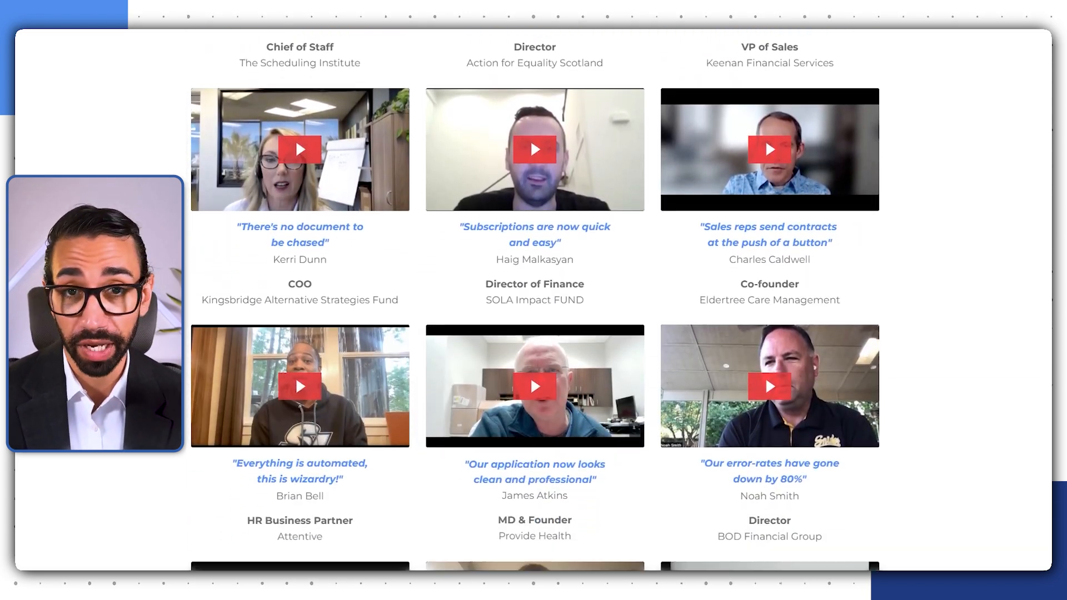
scroll(down, 3)
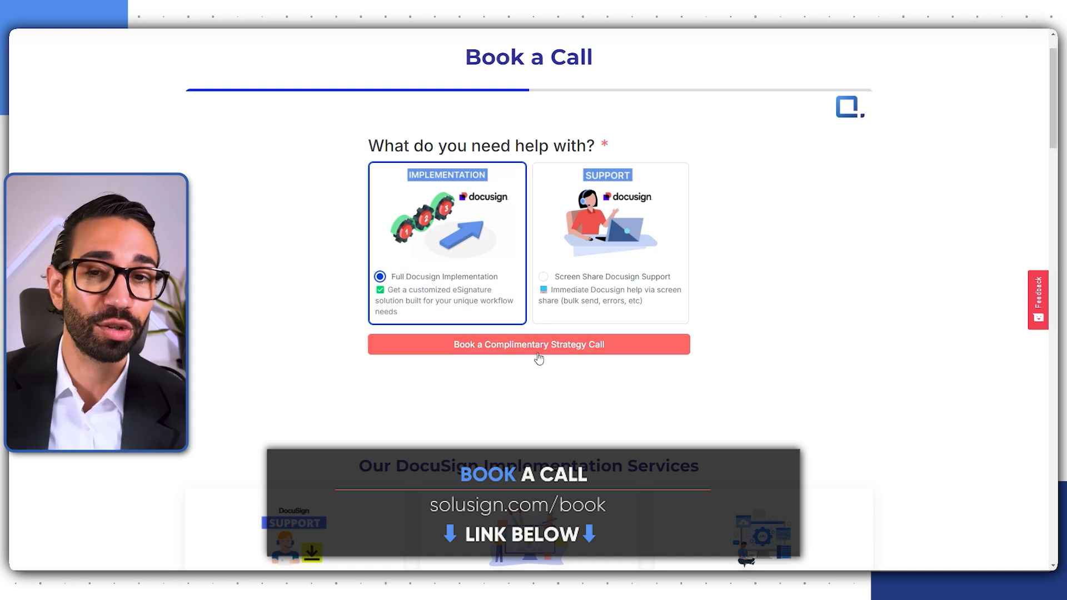
click(528, 344)
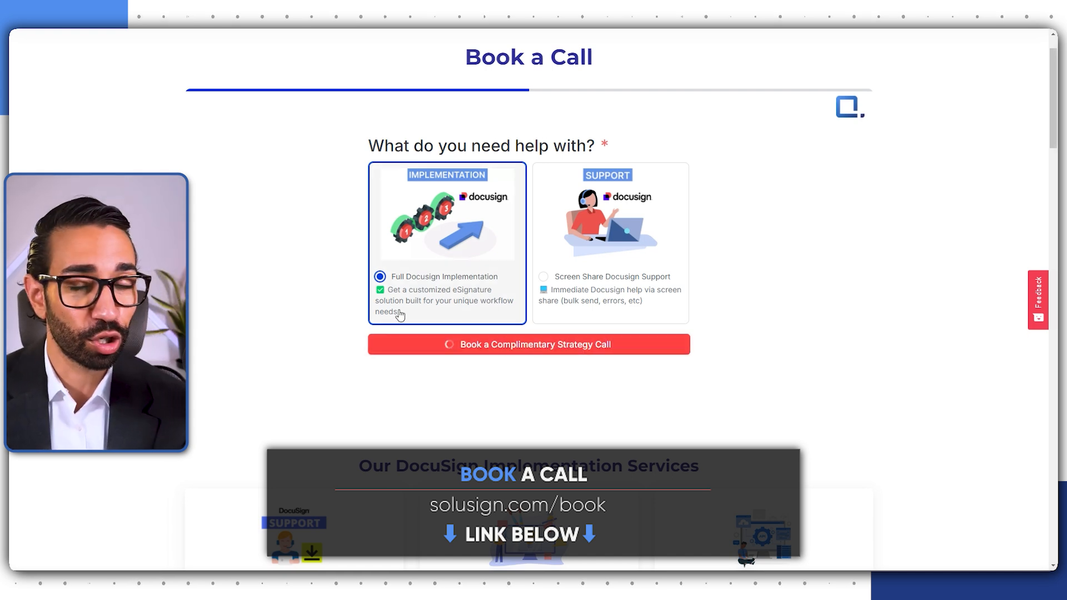
click(529, 345)
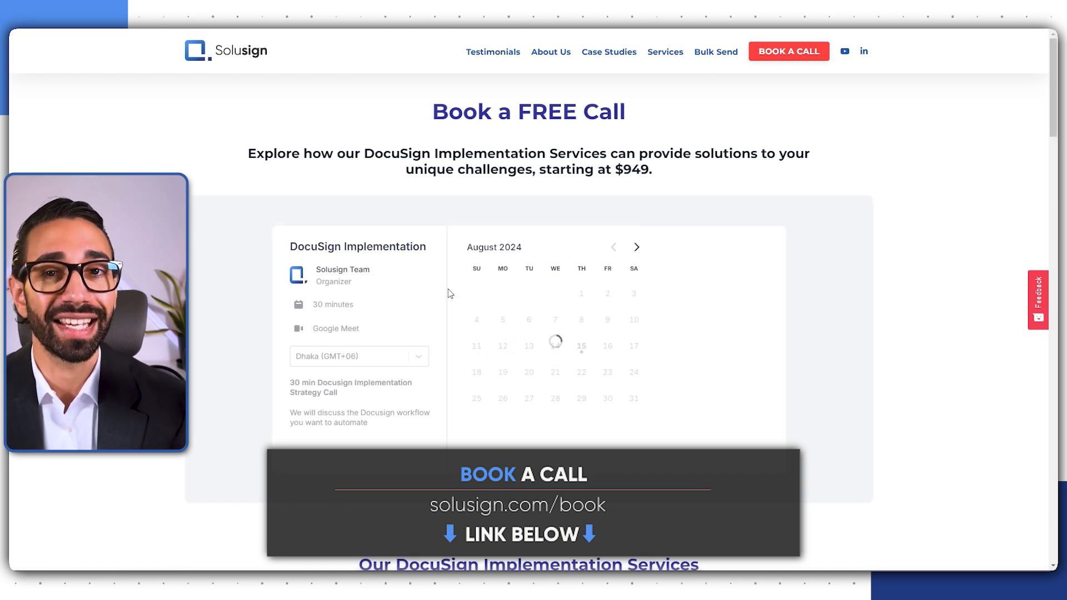
click(582, 345)
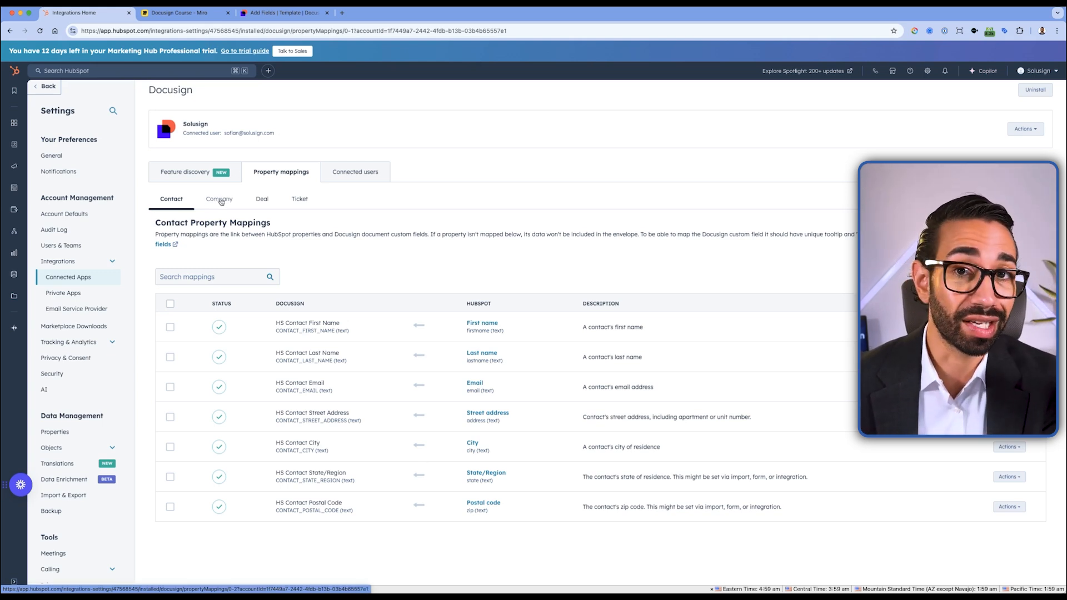
- Switch the Docusign property mappings view from Contact to Company
click(219, 199)
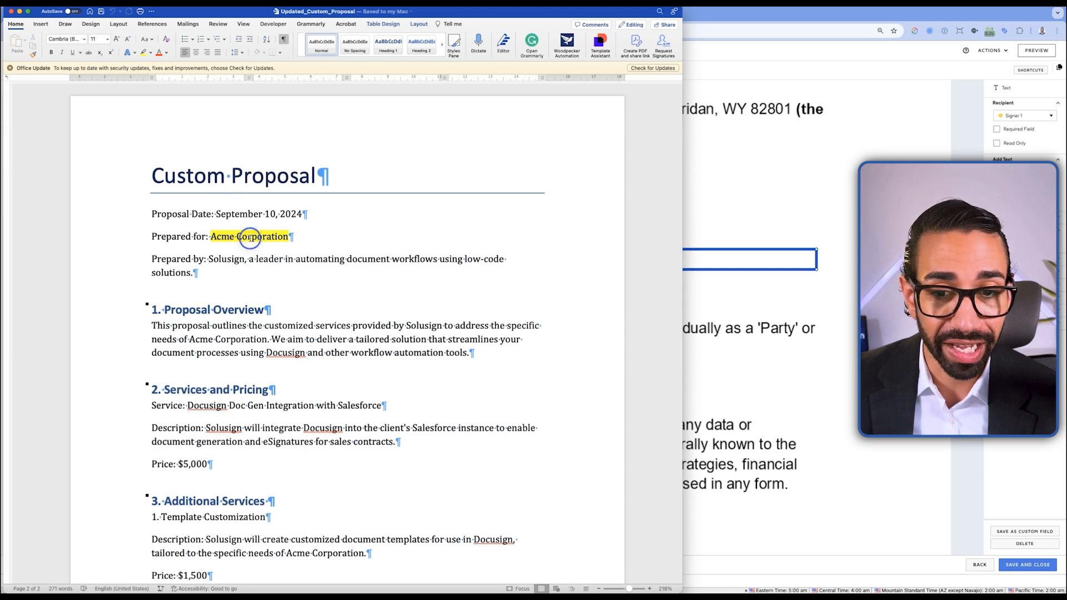
- Scroll through the Word proposal showing the prefilled company name Acme Corporation
scroll(down, 3)
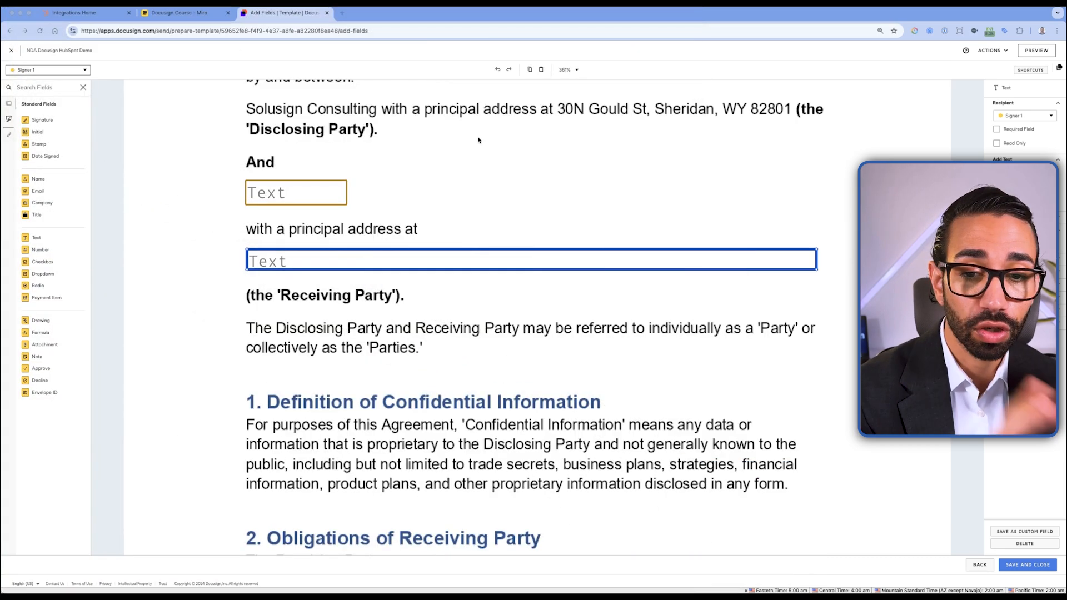
click(82, 12)
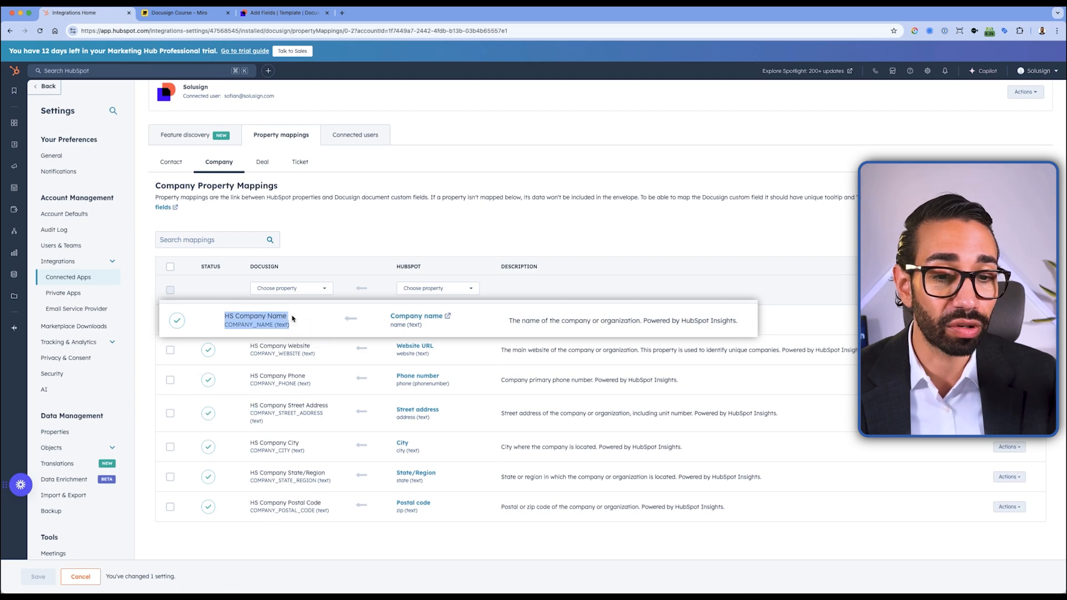
- List Docusign properties for a new Company mapping, then return to the DocuSign NDA template
click(290, 288)
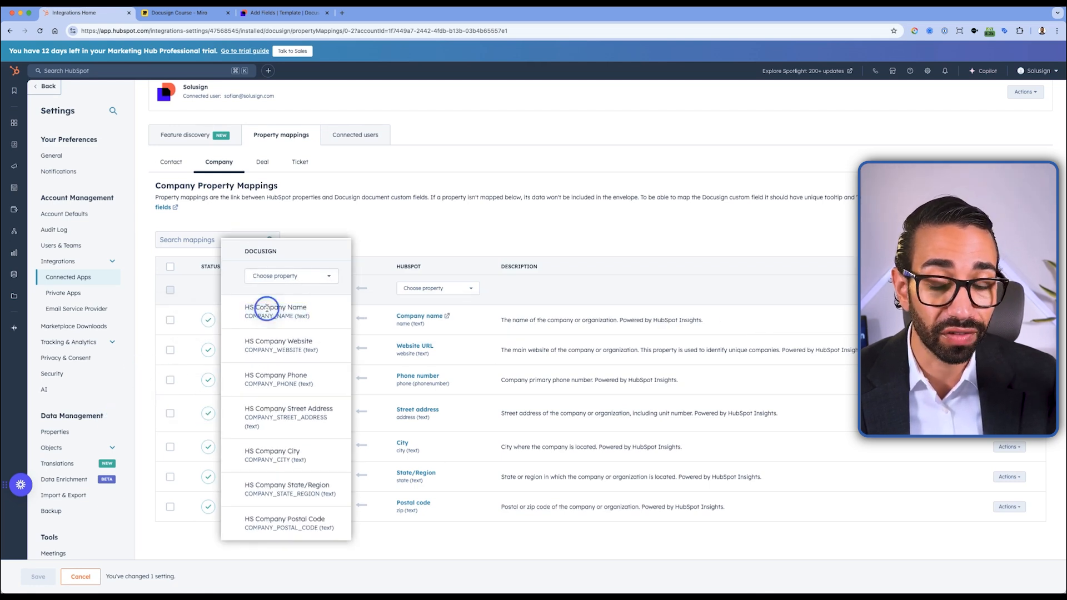
click(272, 12)
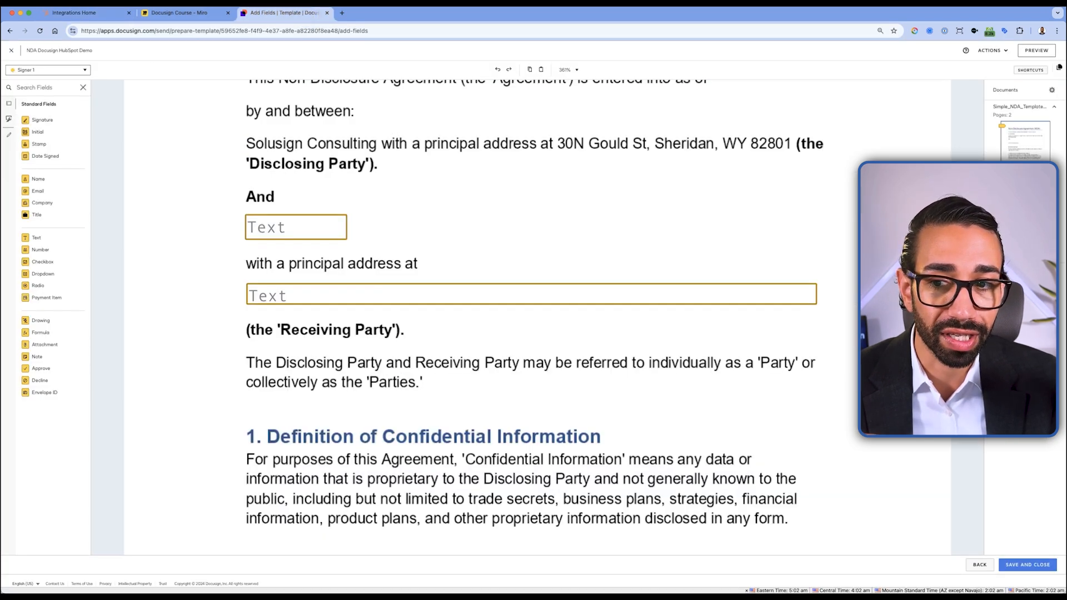
- Show My Fields in the template editor, listing the HS Company and HS Contact custom fields
click(9, 120)
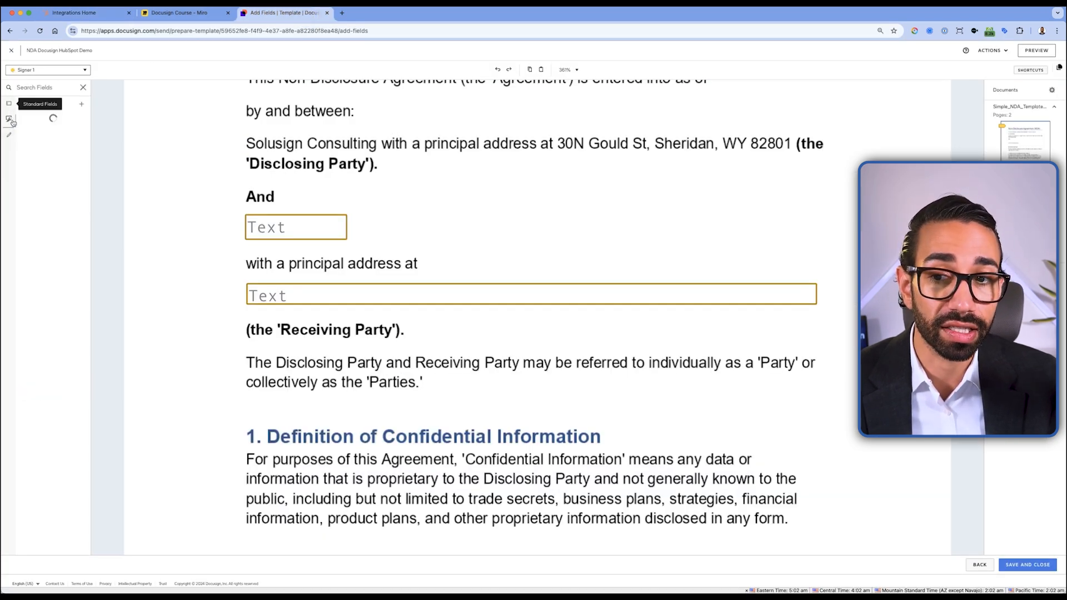
click(9, 121)
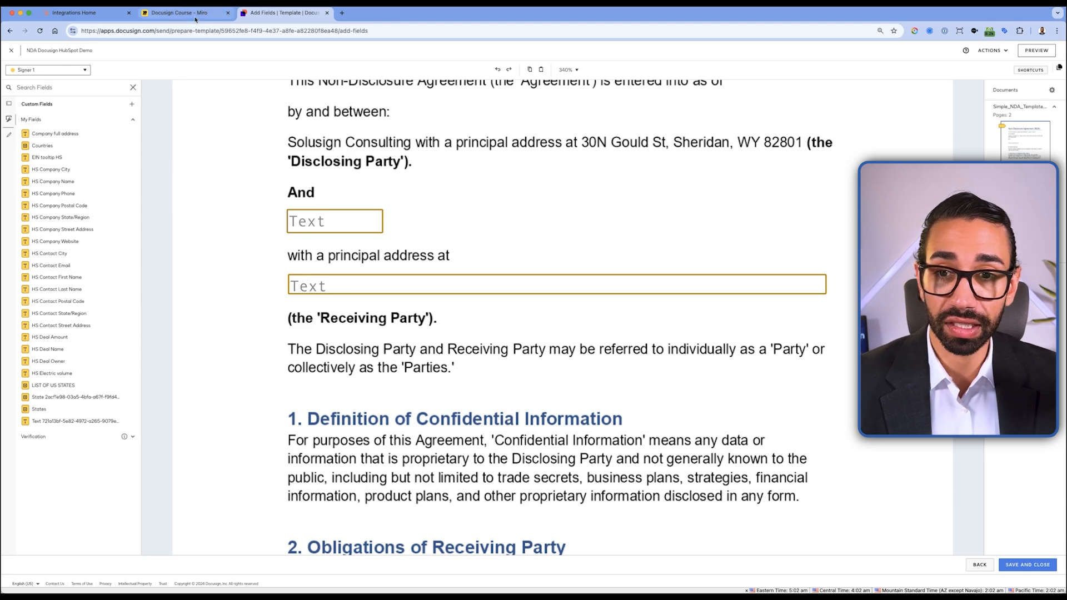
- Add a company mapping linking Docusign's Company full address to HubSpot's Full address property
click(85, 12)
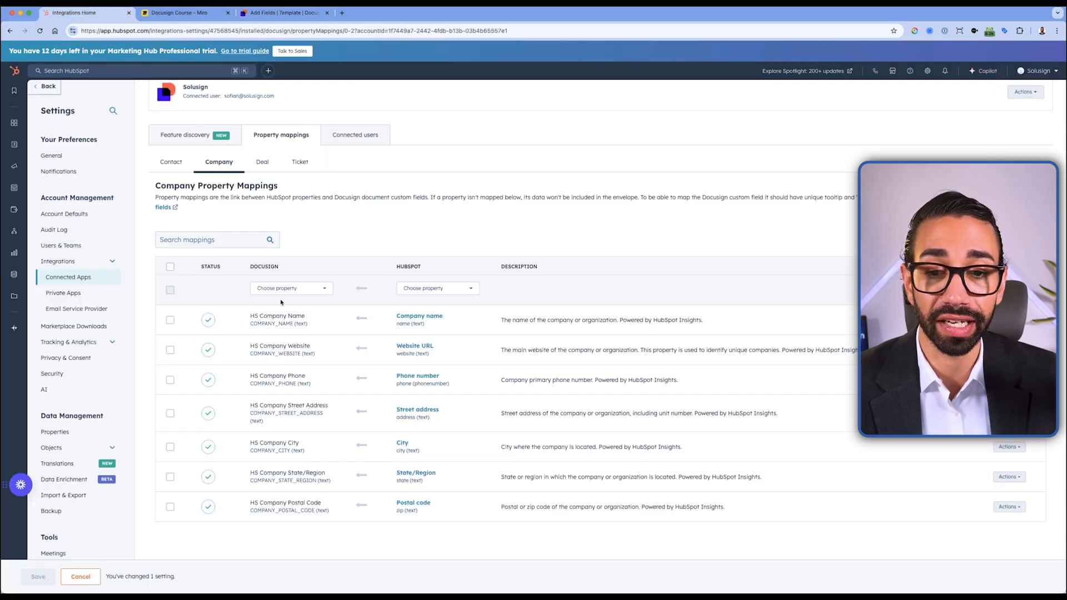
click(289, 288)
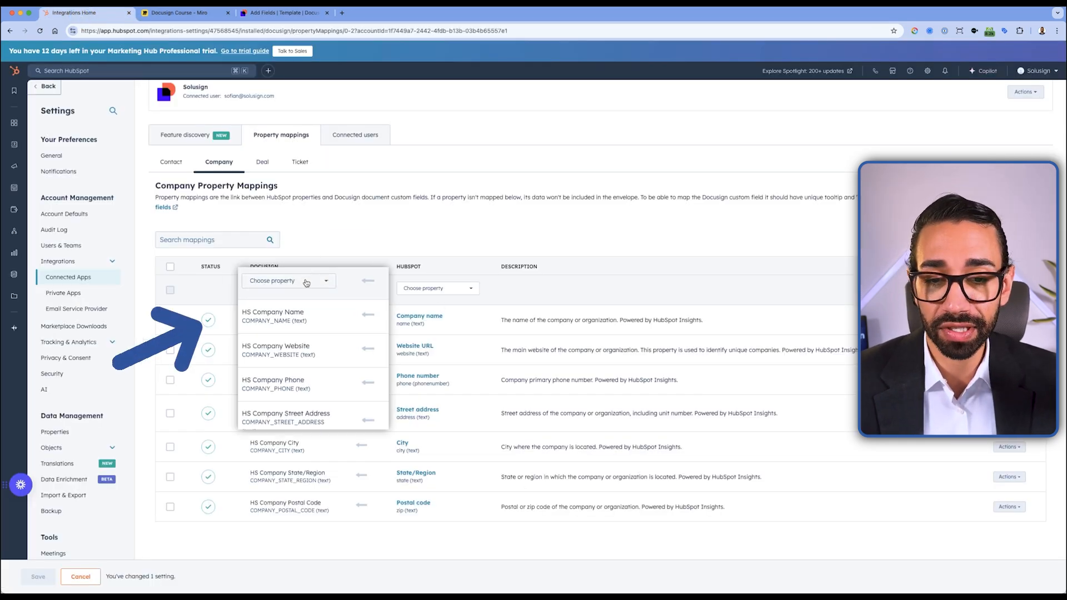
click(288, 281)
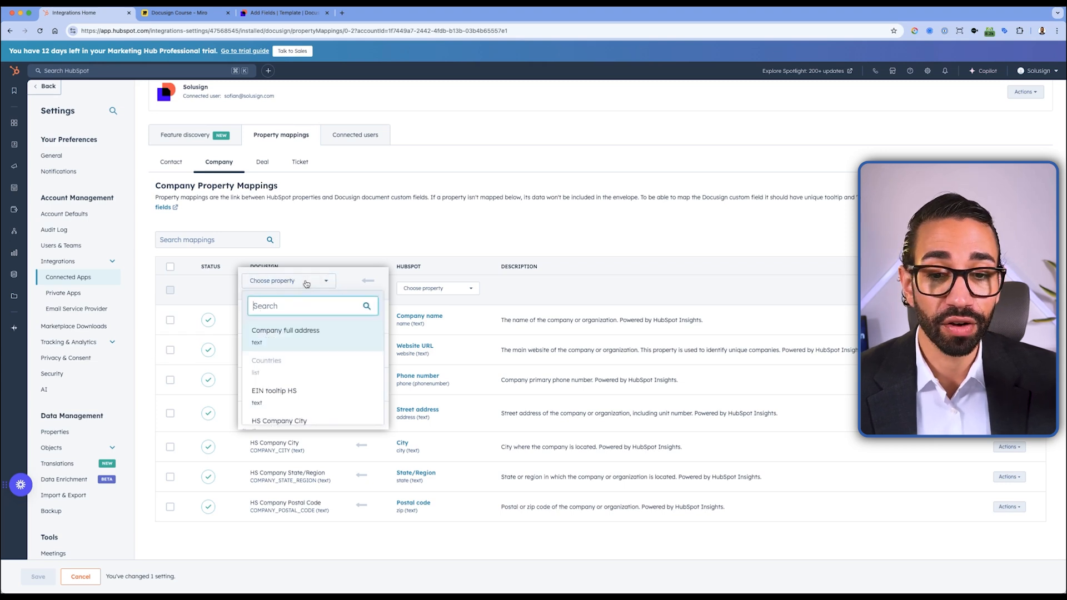
click(285, 330)
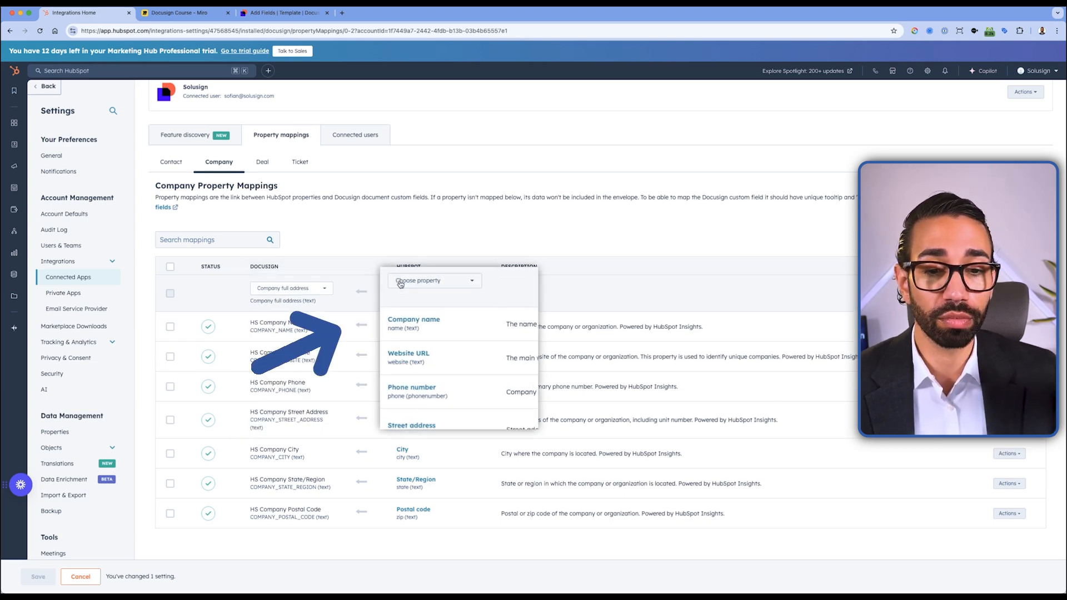
text(fu)
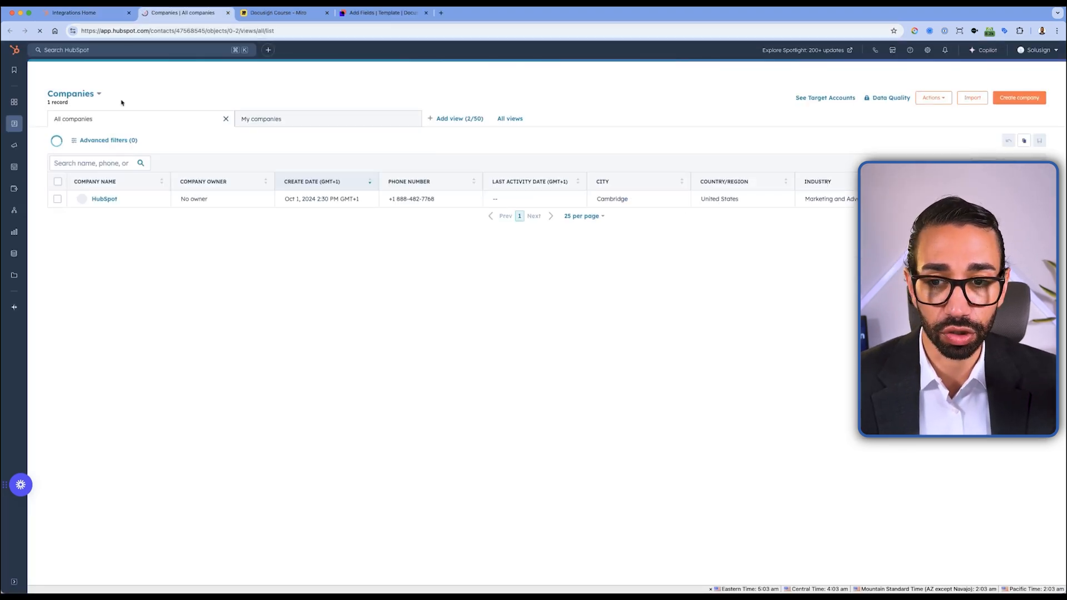
click(104, 198)
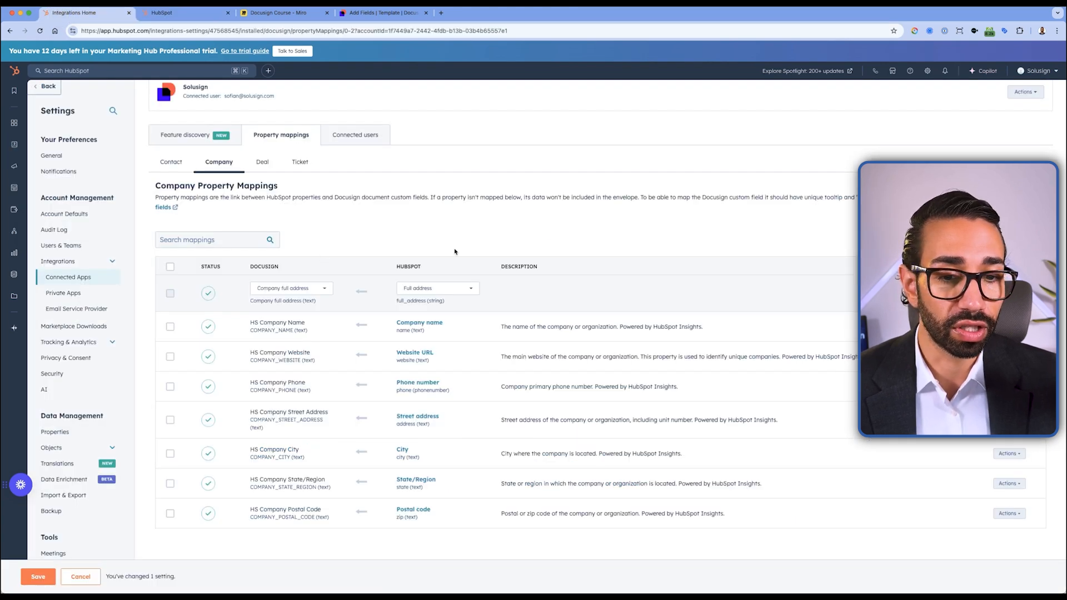
- Save the Company full address mapping at the bottom of the mappings page
scroll(down, 3)
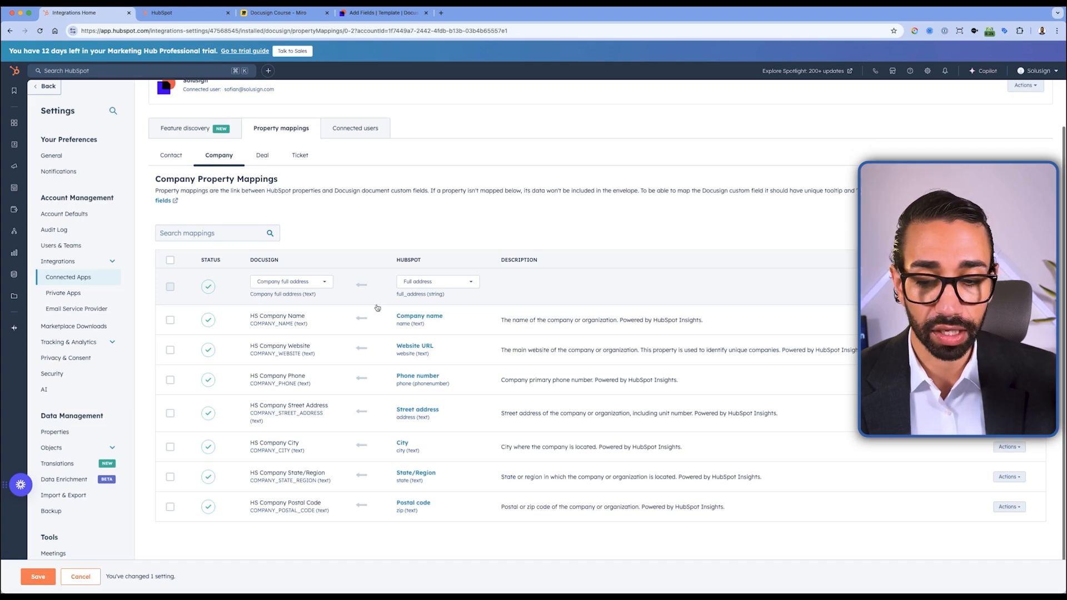
click(37, 577)
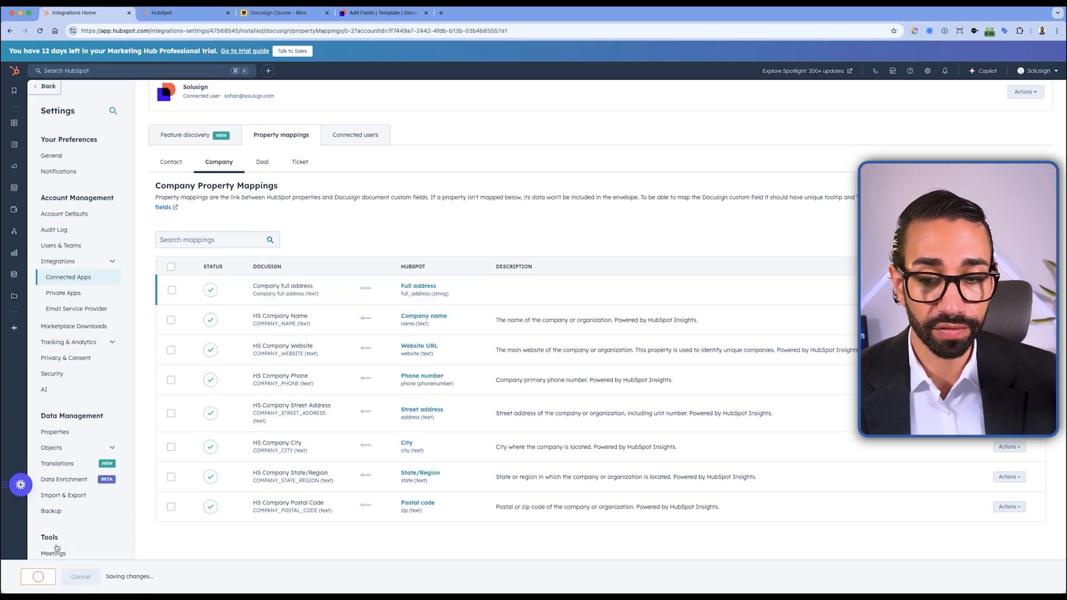
click(184, 13)
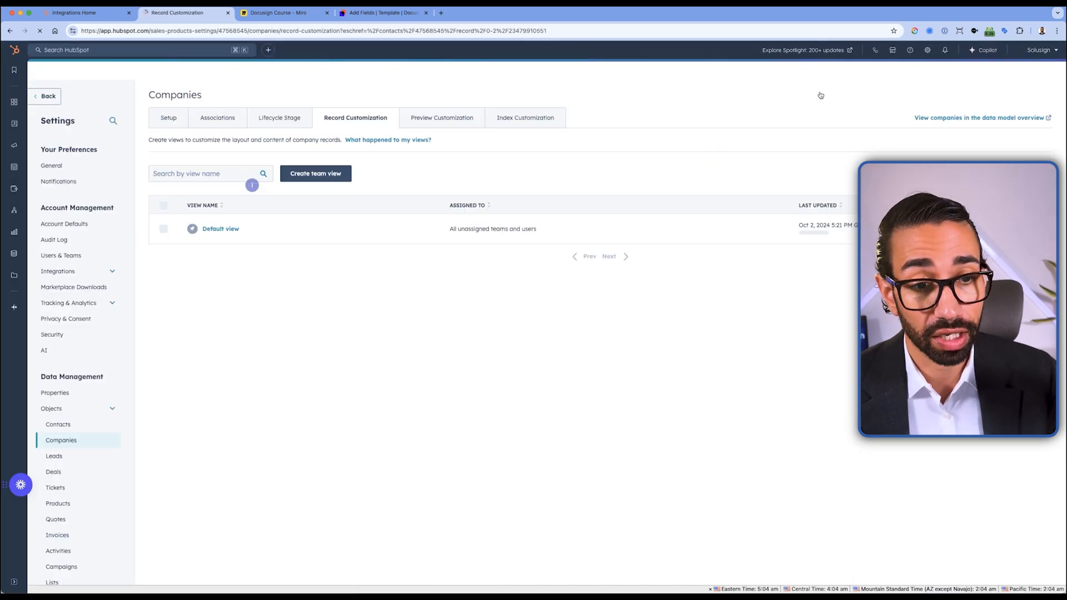
- Open the Default view layout and add the Docusign integration card to the company record
click(221, 229)
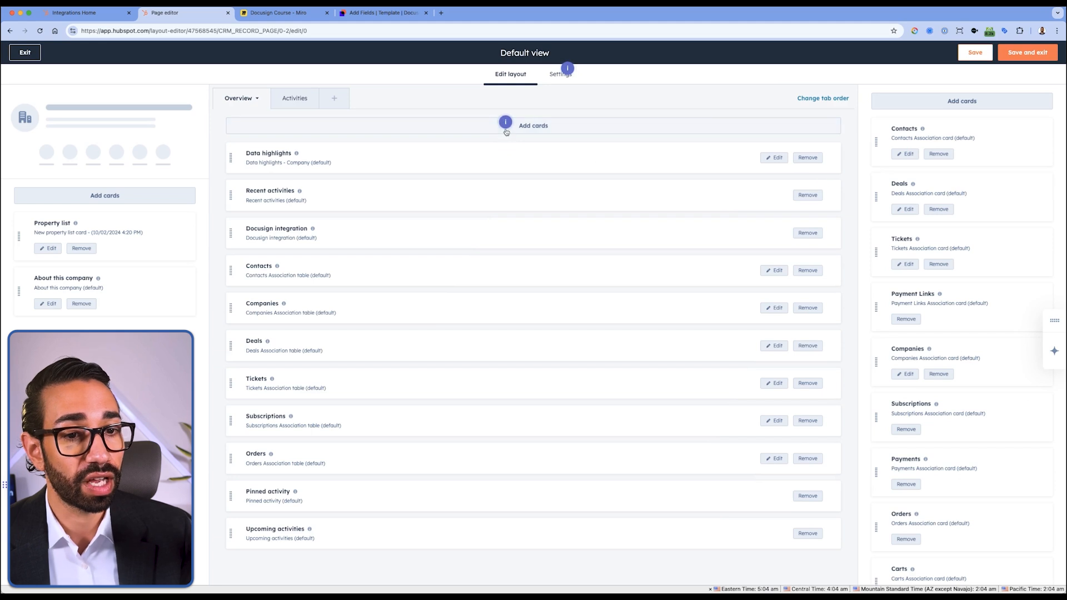
click(533, 125)
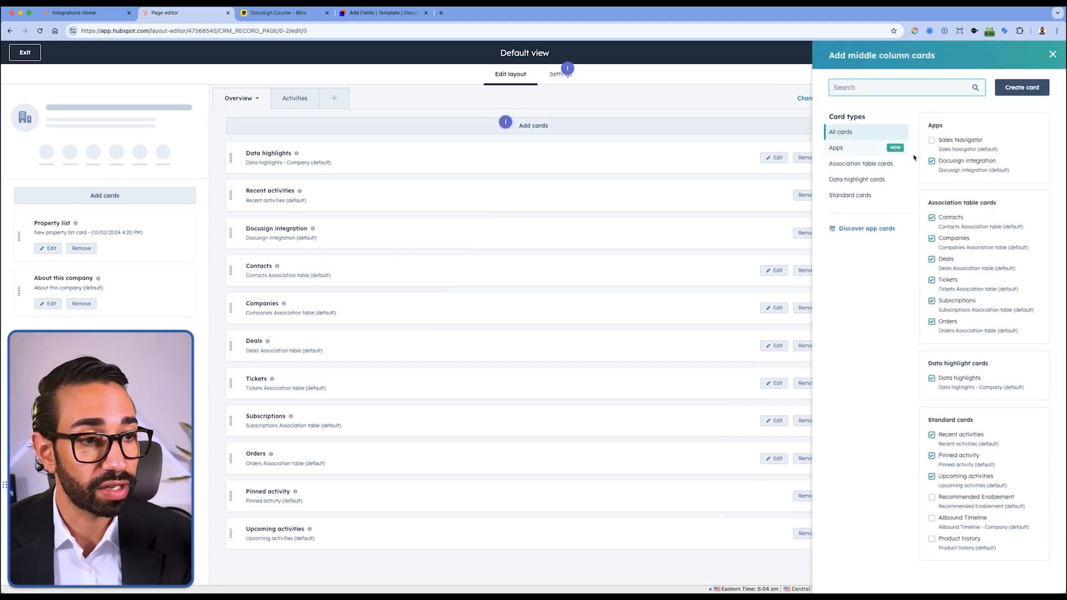
click(835, 147)
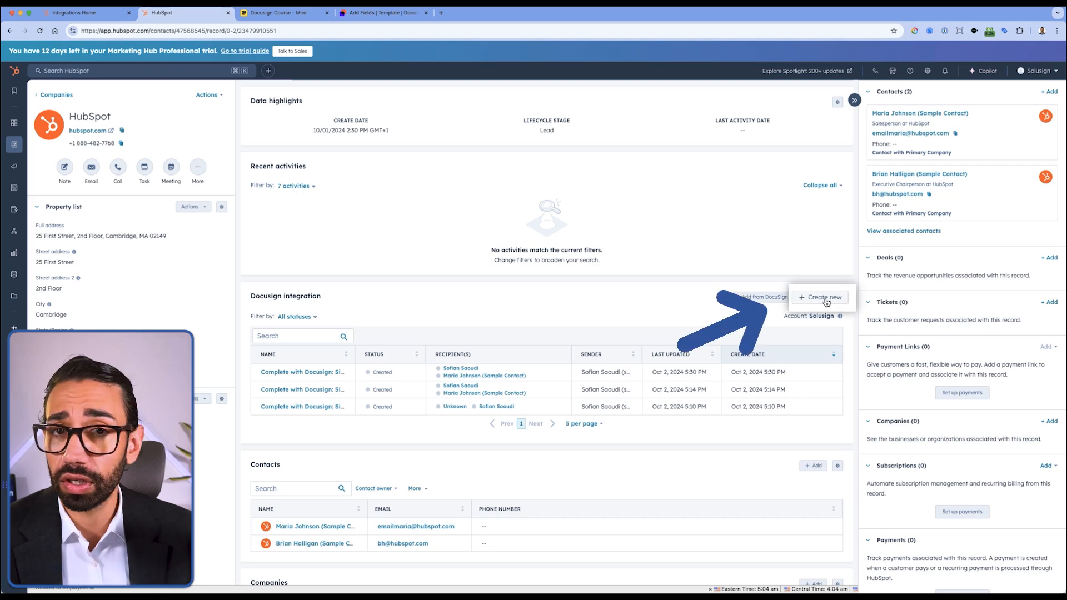
- Start a new envelope from the Docusign card and glance at the template in DocuSign
click(821, 298)
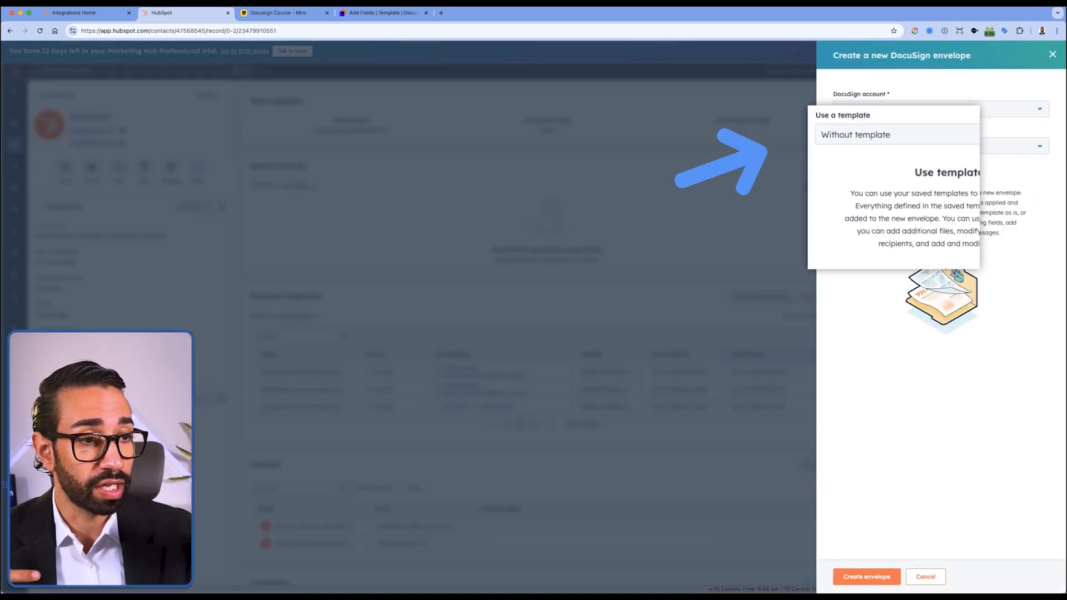
click(895, 134)
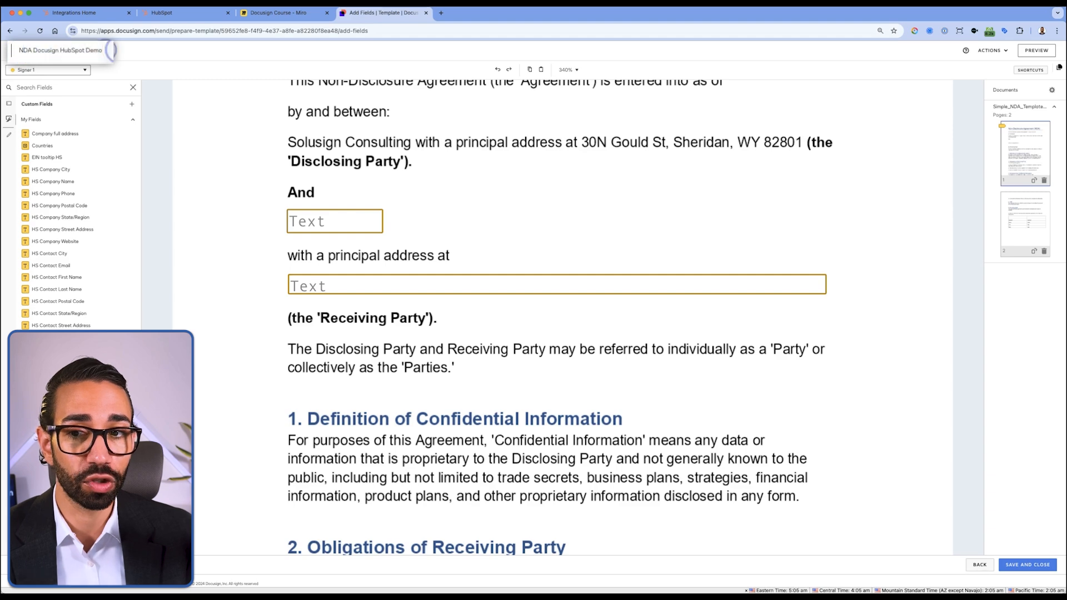
click(185, 12)
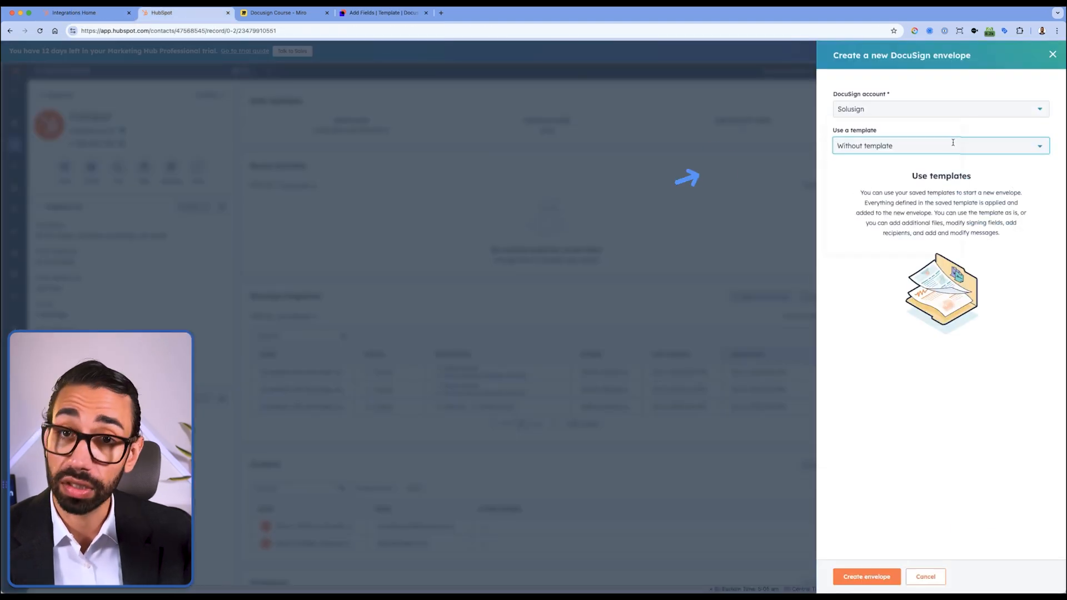
- Create the envelope from the NDA Docusign HubSpot Demo template
click(939, 145)
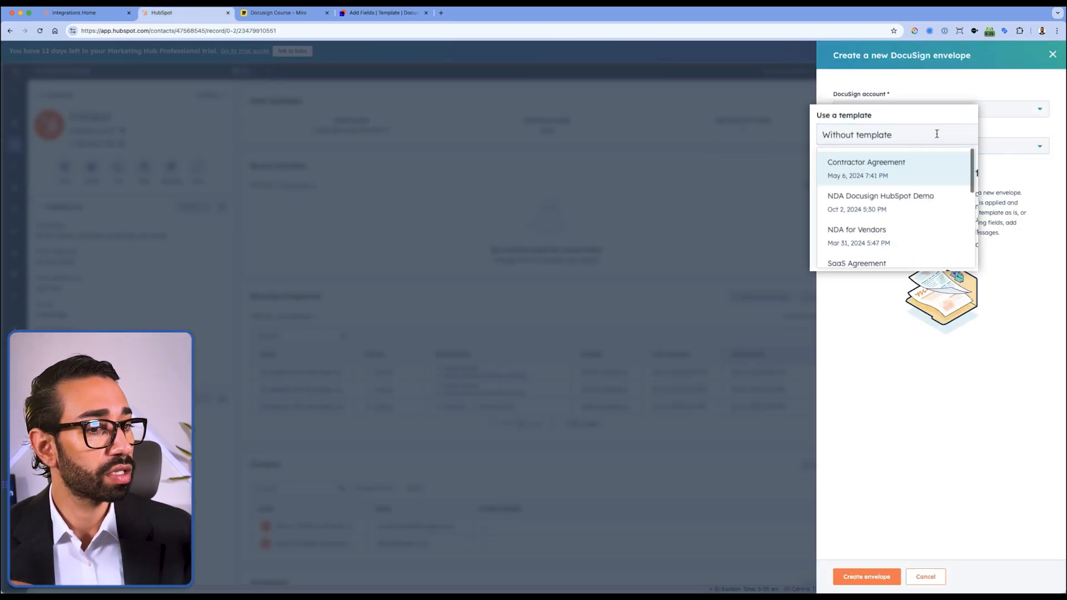
click(880, 196)
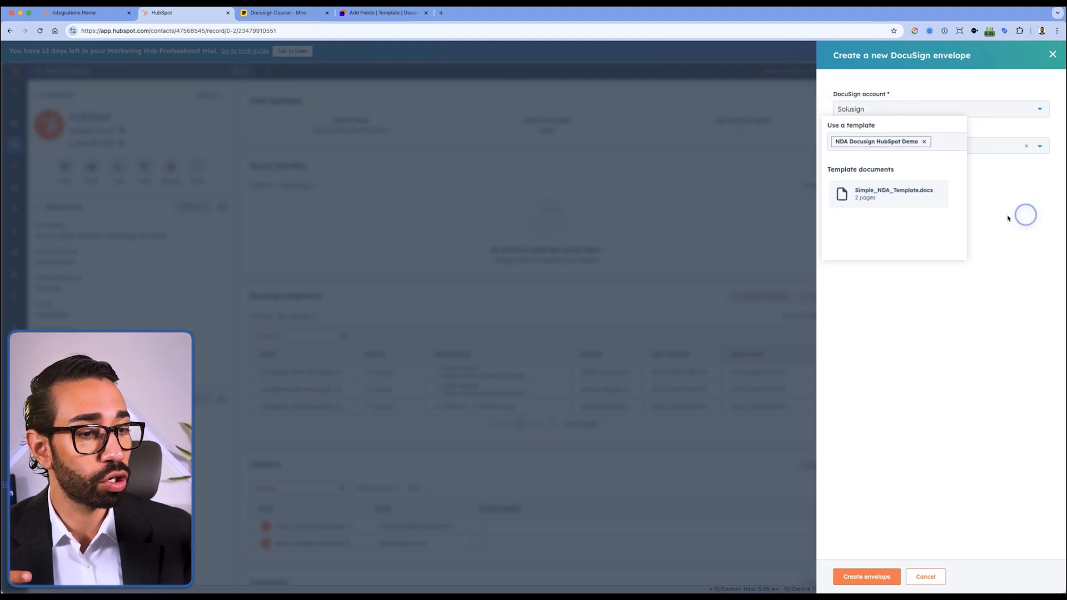
click(866, 576)
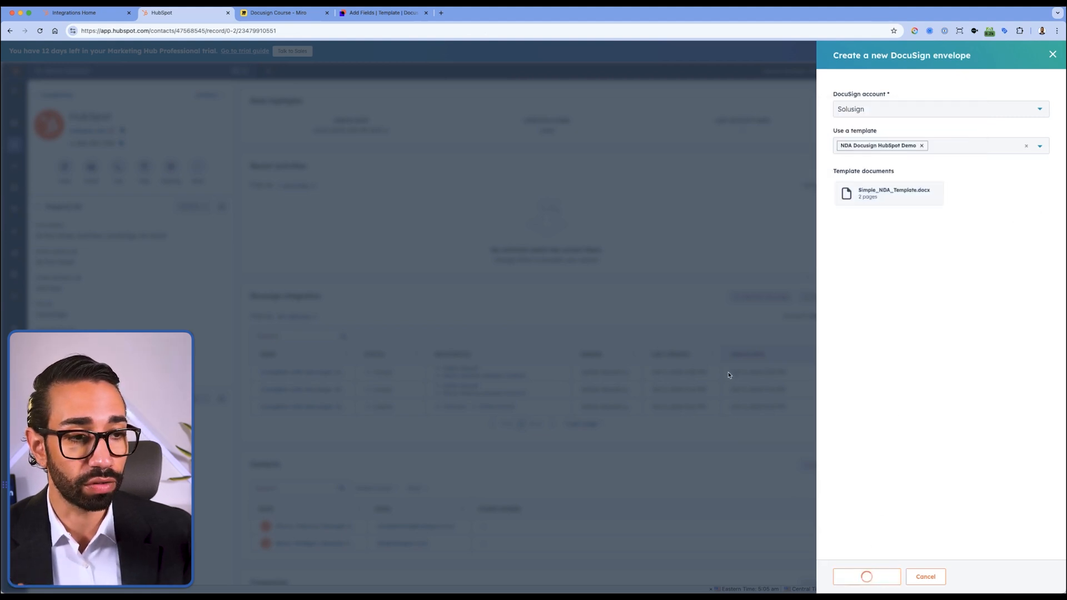
click(867, 577)
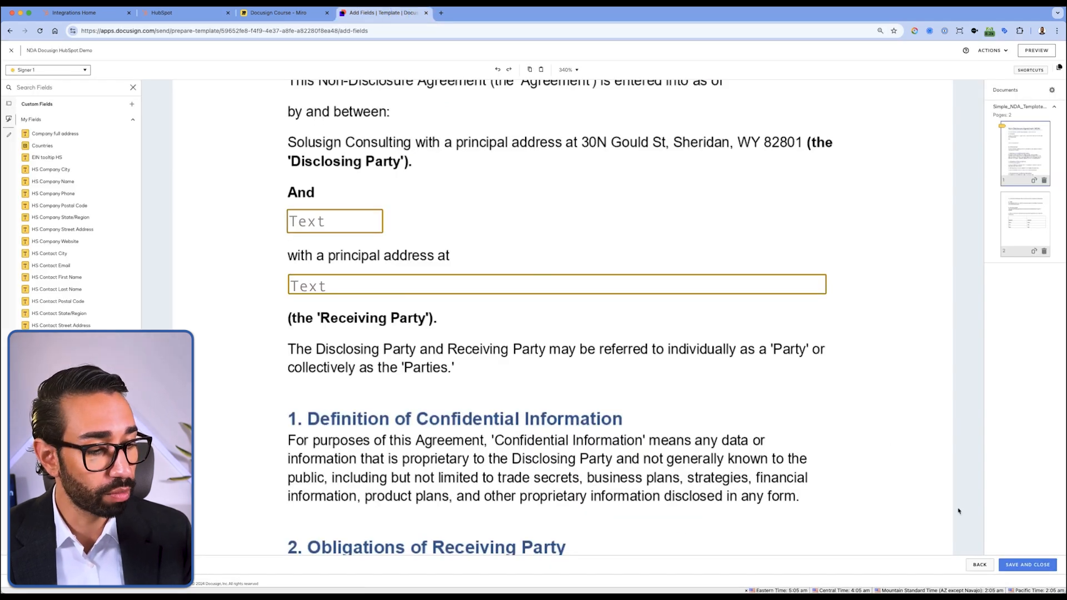
- Review the template's recipients: empty Signer 1 and prefilled Signer 2 email
click(979, 565)
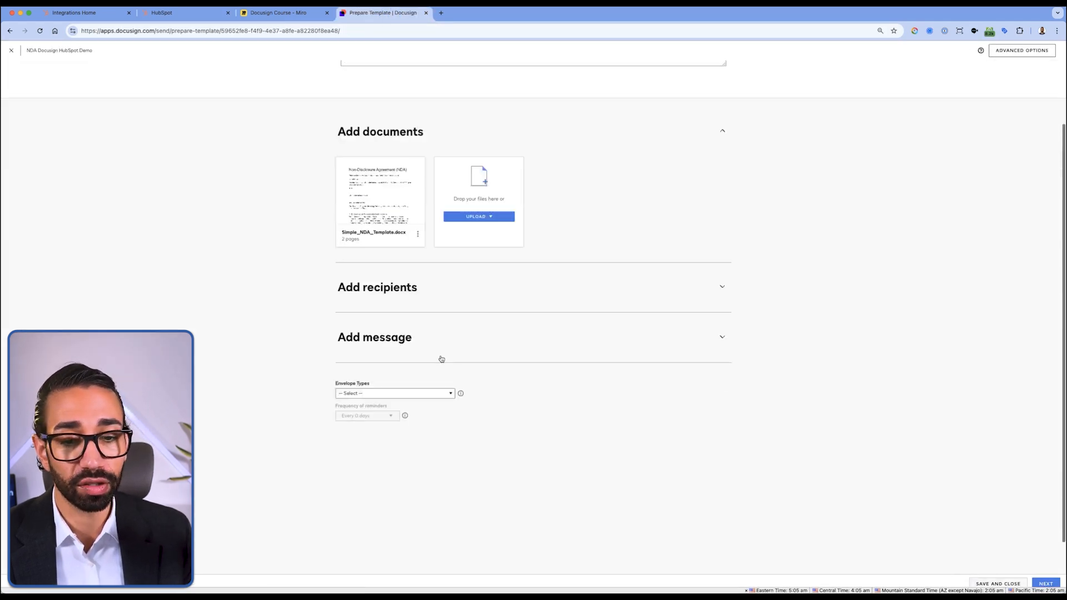
click(377, 287)
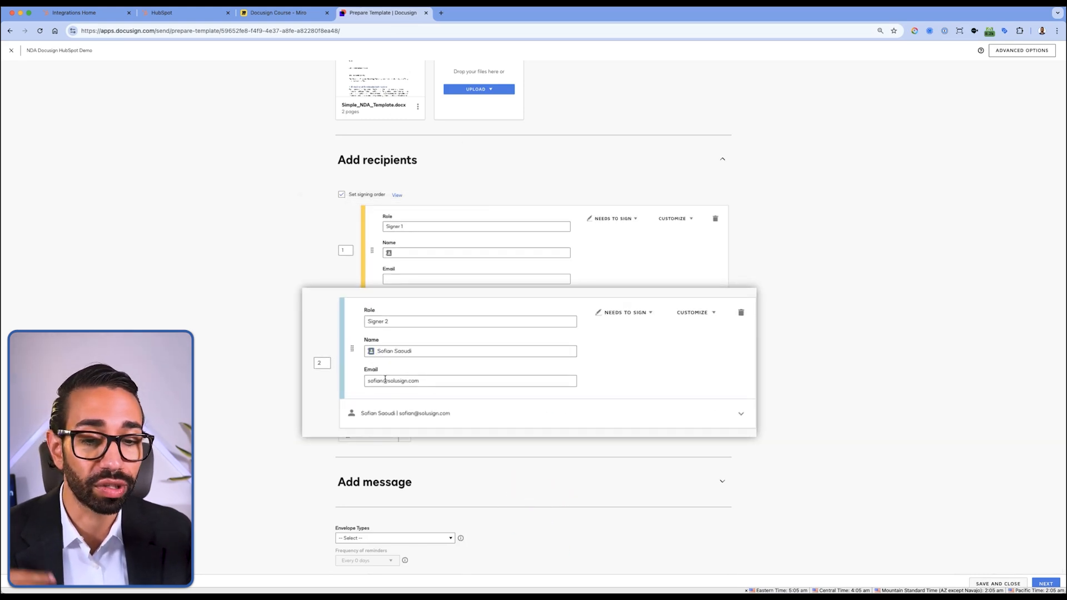
click(471, 380)
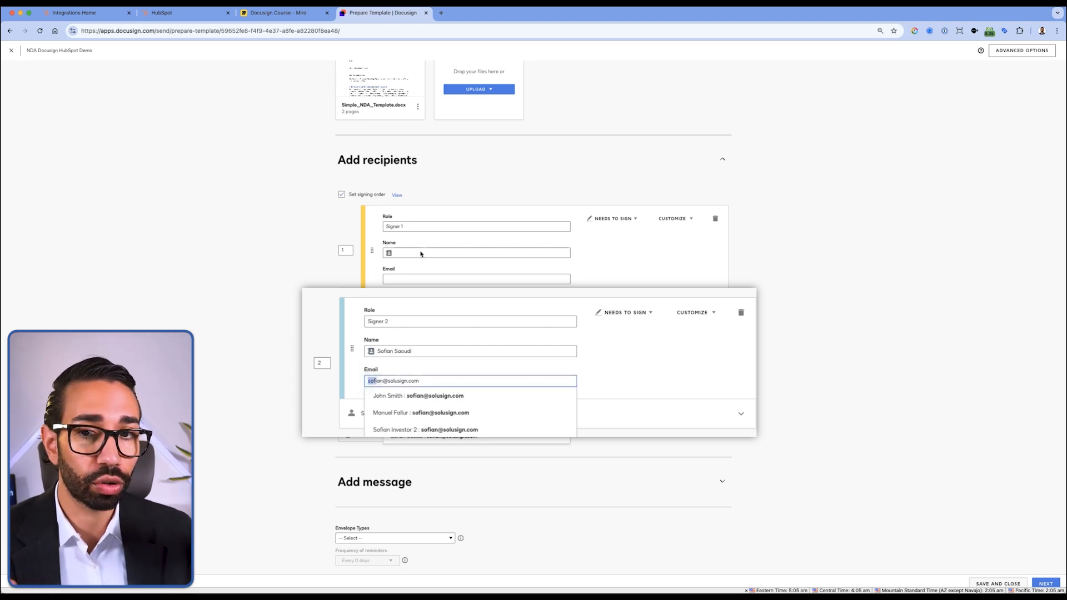
click(184, 12)
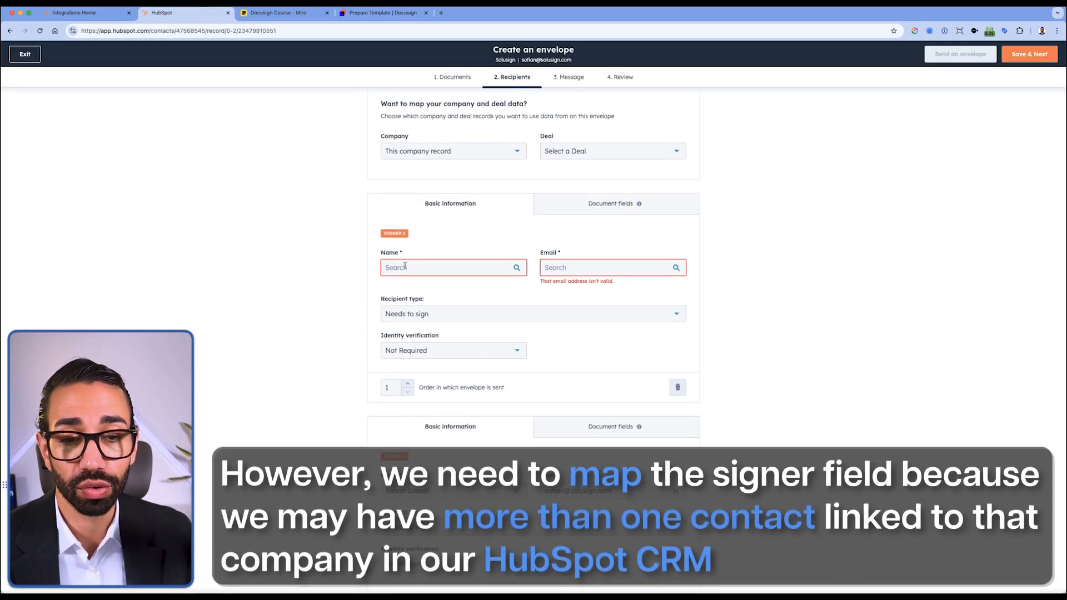
click(449, 266)
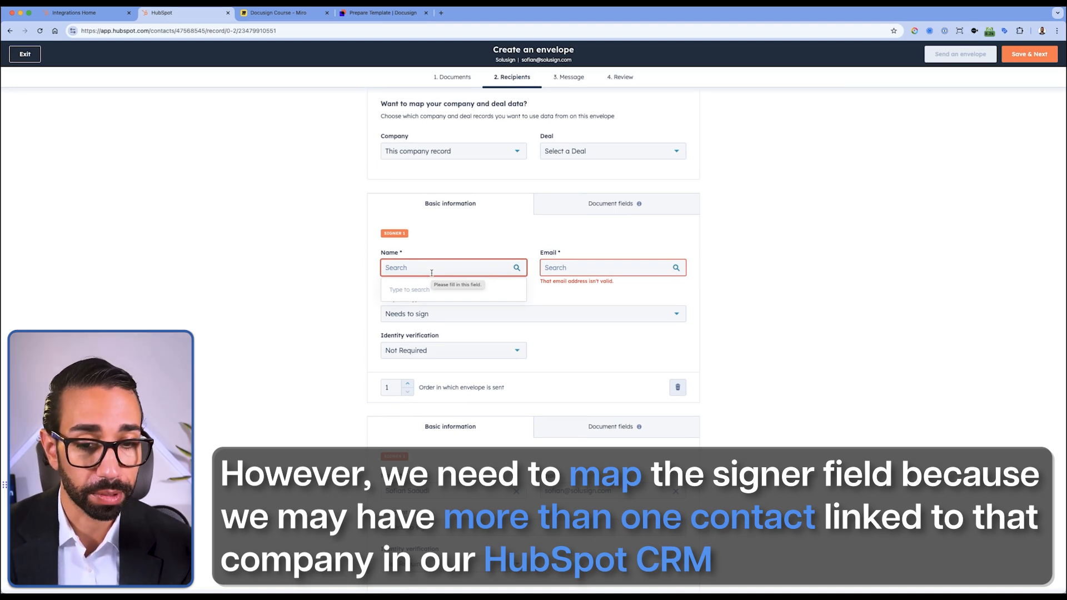
click(449, 266)
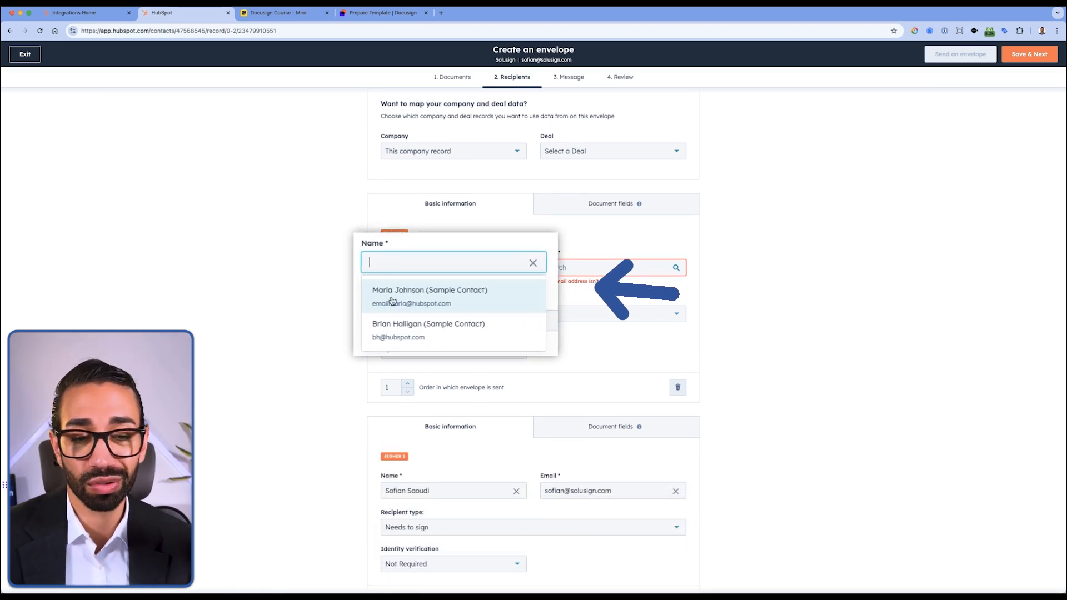
click(430, 296)
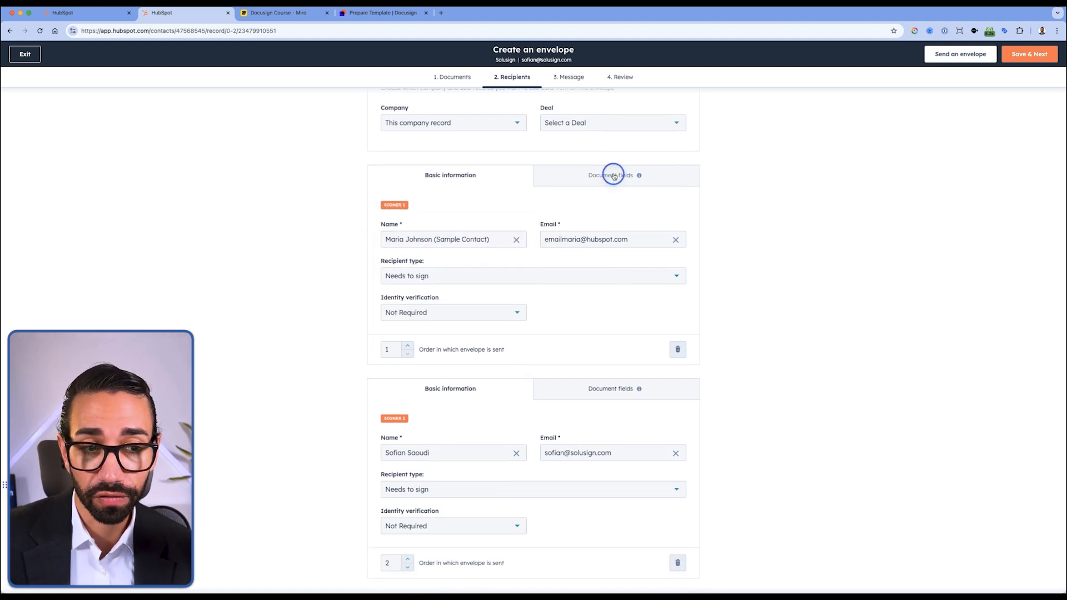
click(611, 175)
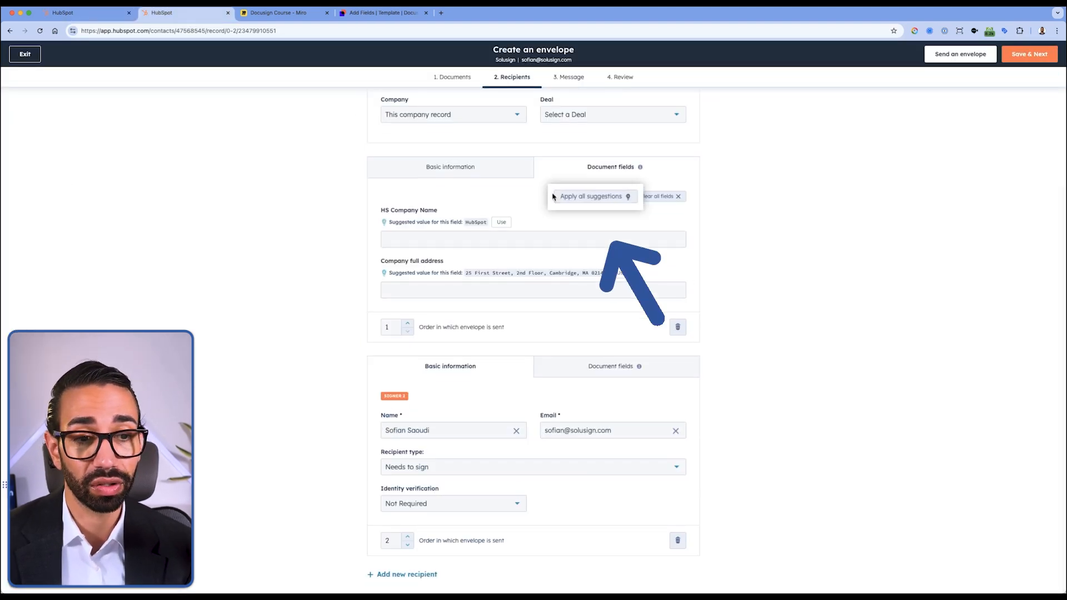
click(592, 197)
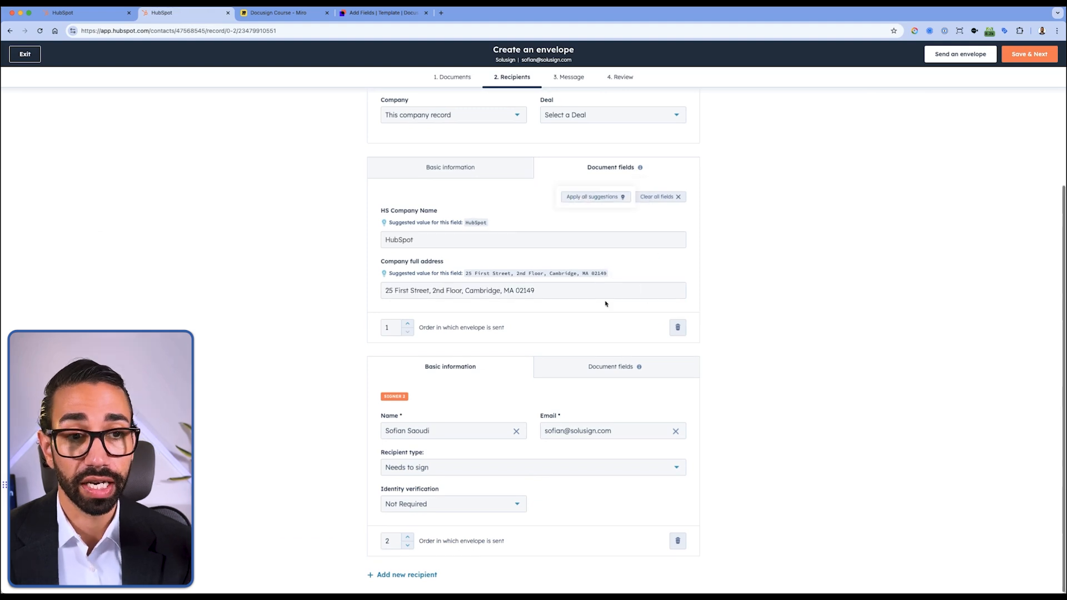
click(619, 77)
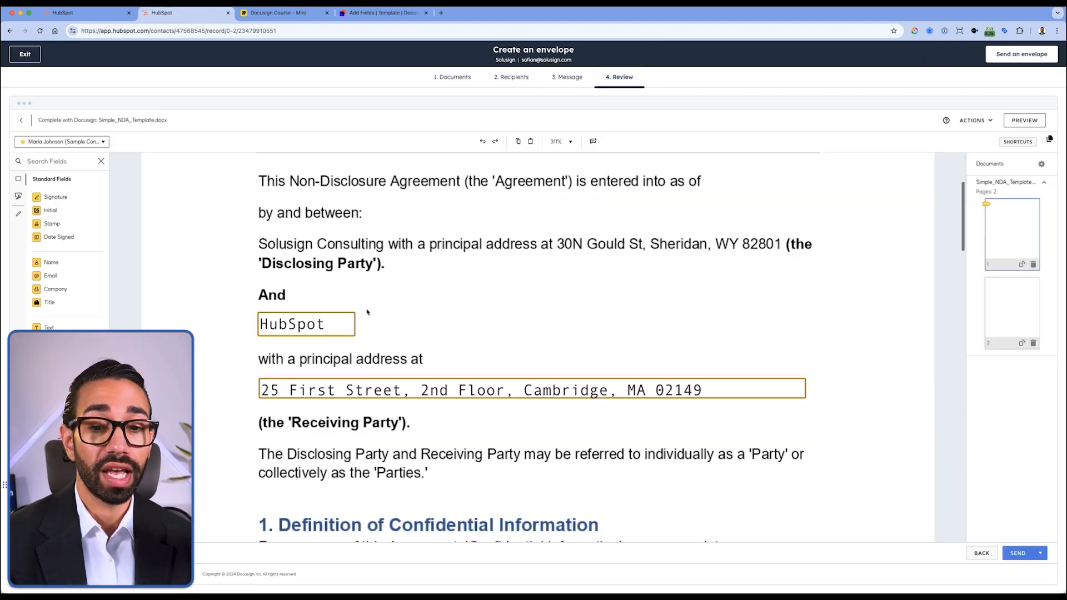
- Send the NDA envelope and open it for signing from the Docusign email
click(305, 323)
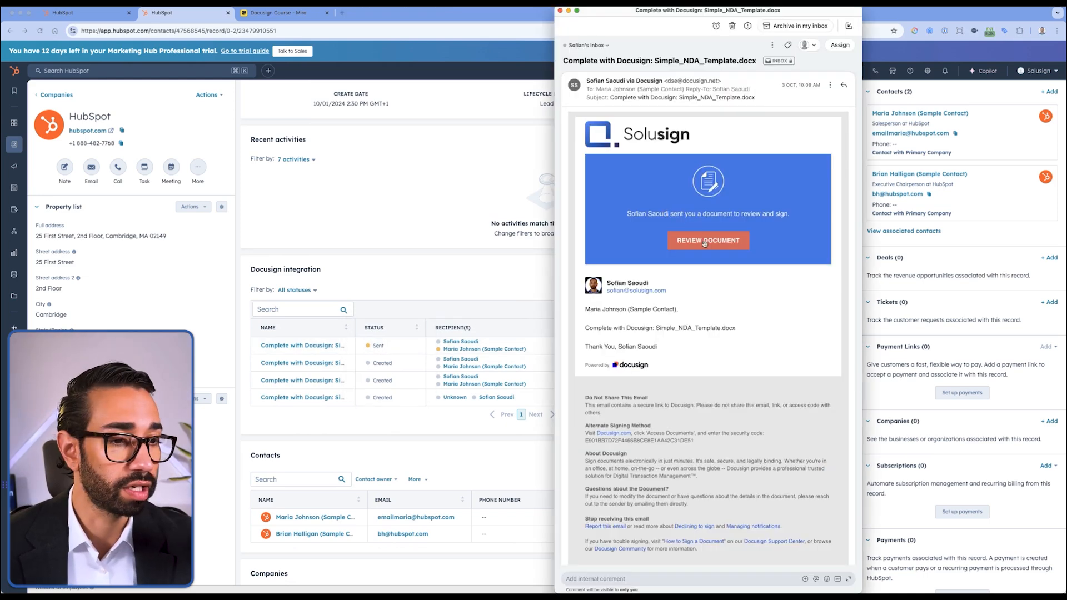
click(707, 240)
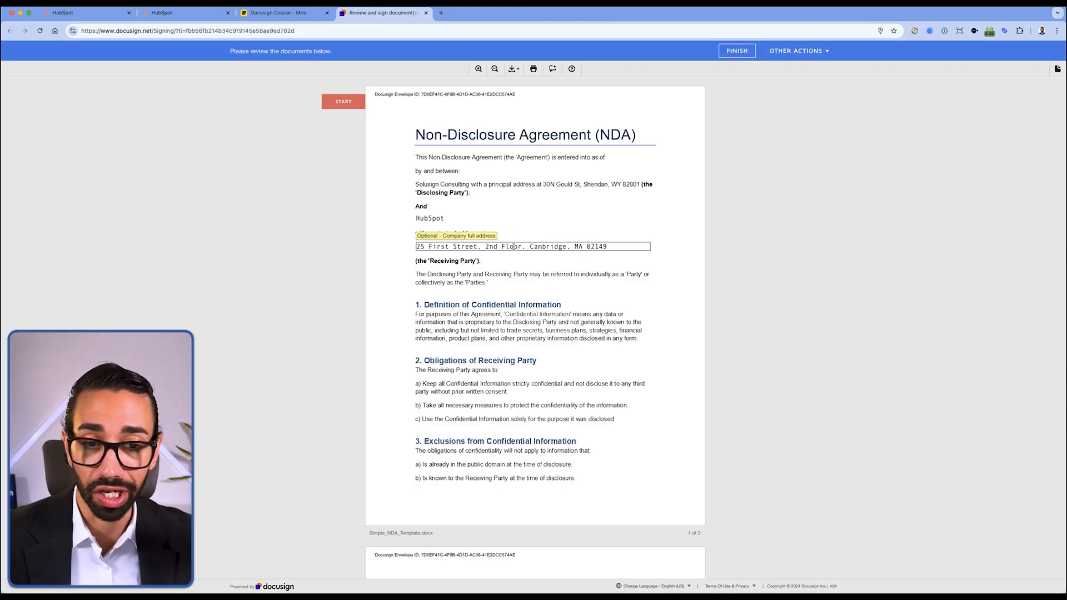
- Change the company address to '123 main st', sign, and finish the NDA
click(531, 246)
text(f)
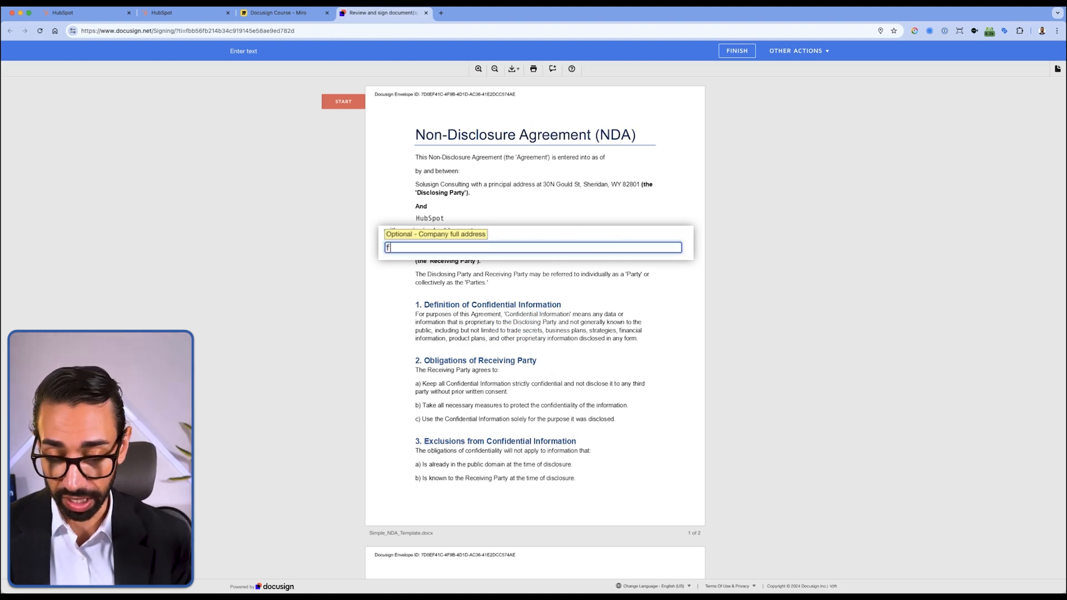
text(123 main st)
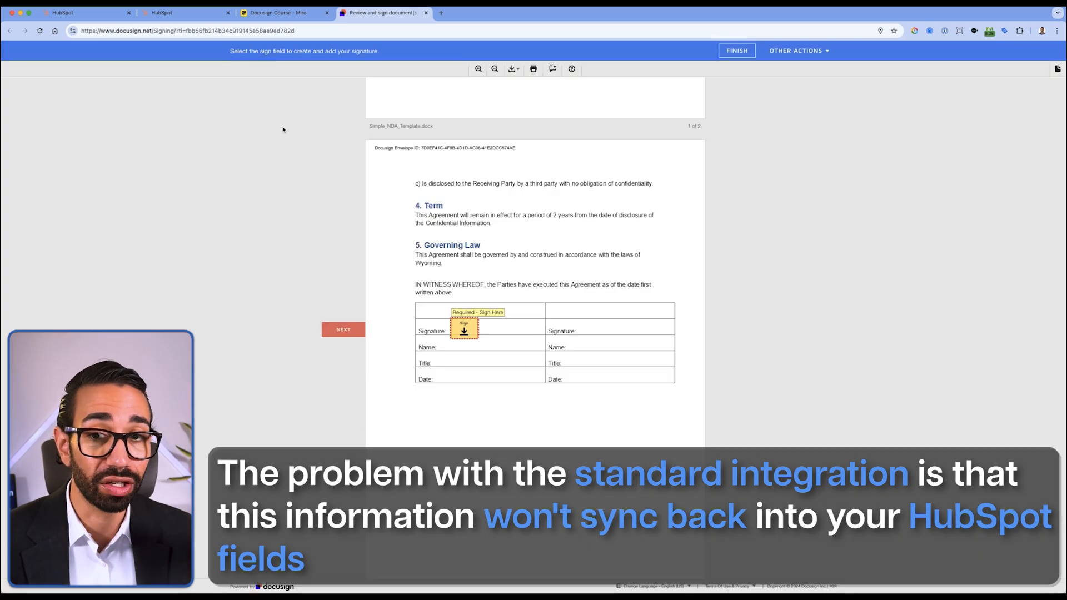
click(464, 330)
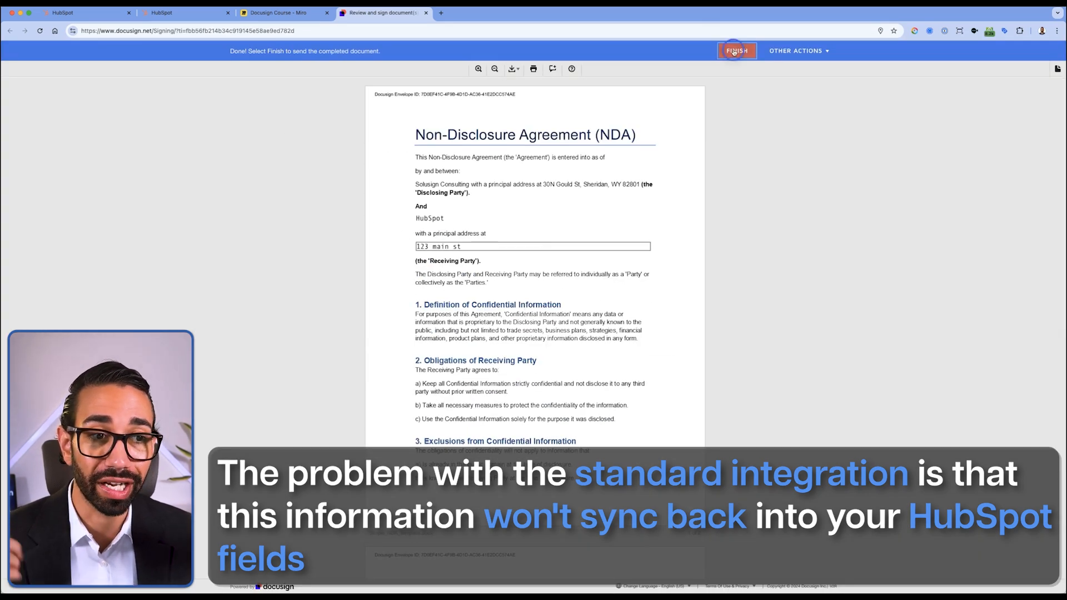
click(737, 50)
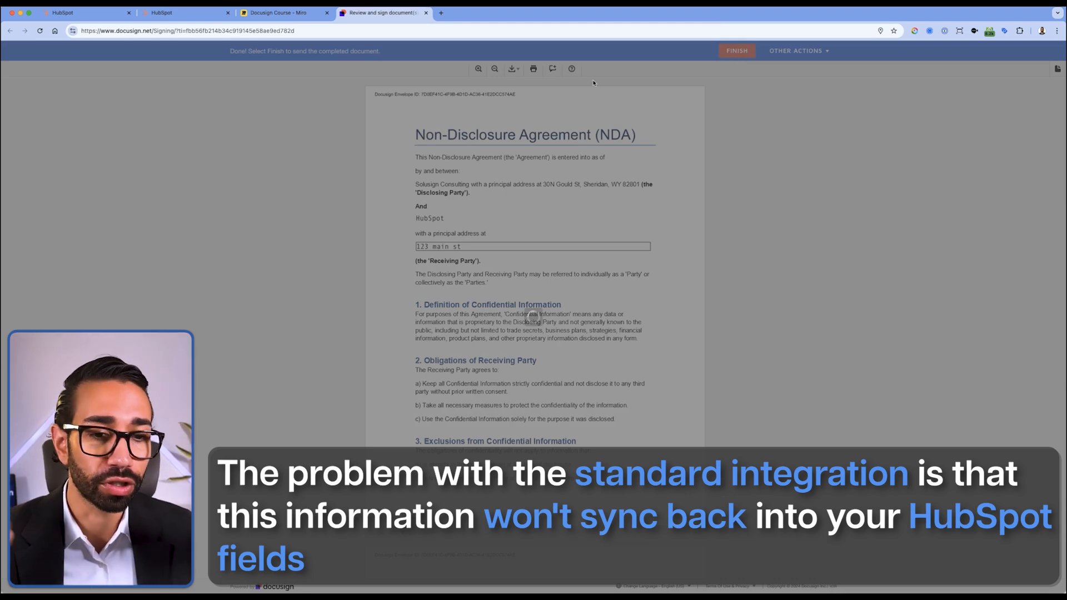
click(736, 51)
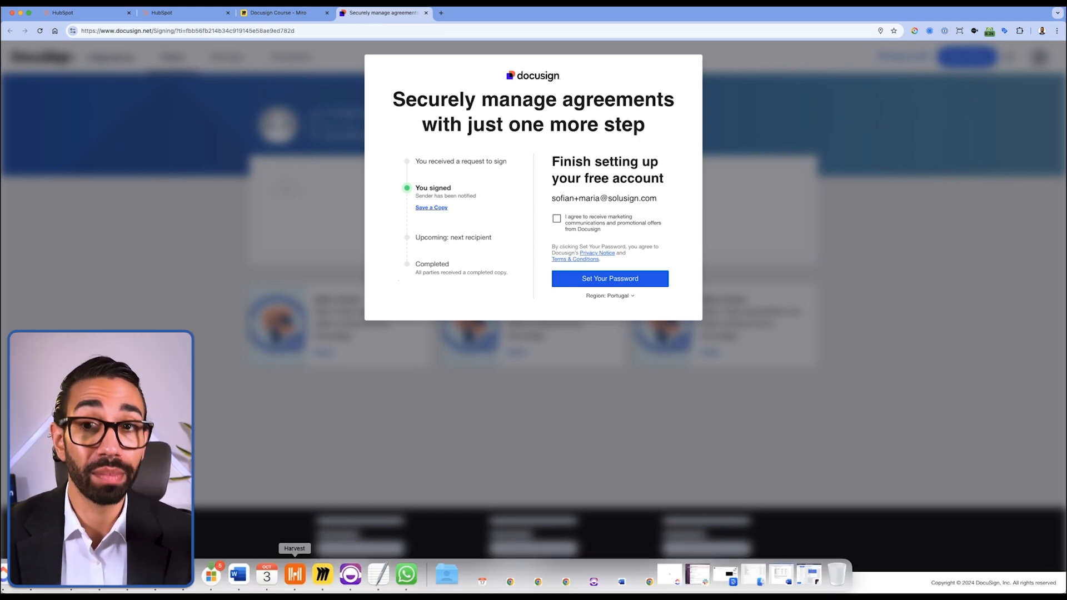
- Return to the HubSpot company record to see the NDA envelope marked Completed
click(82, 13)
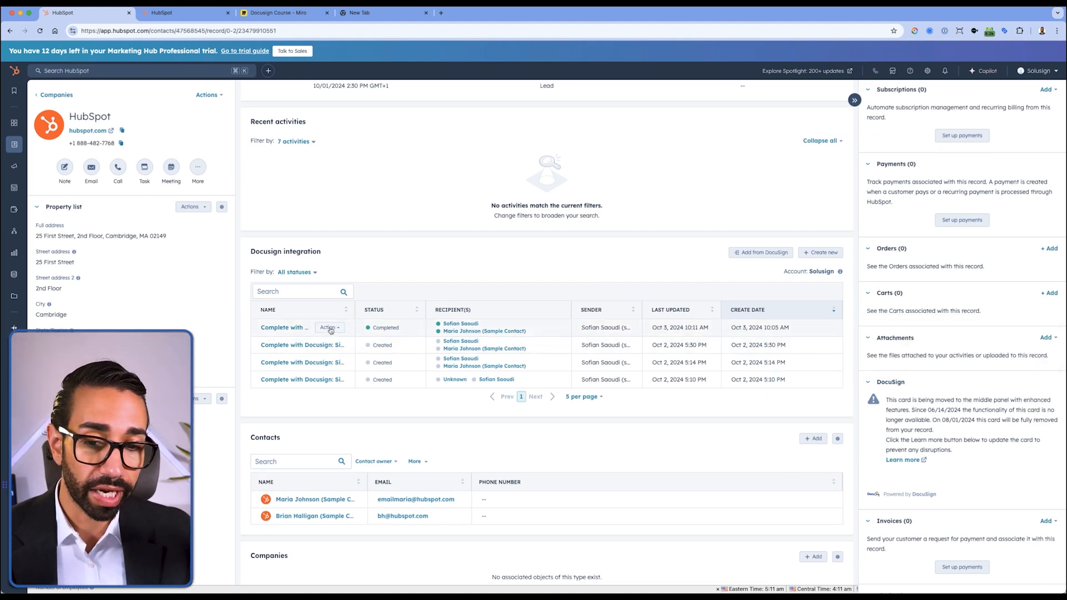
- Save the completed envelope's signed NDA as an attachment on the company record
click(328, 322)
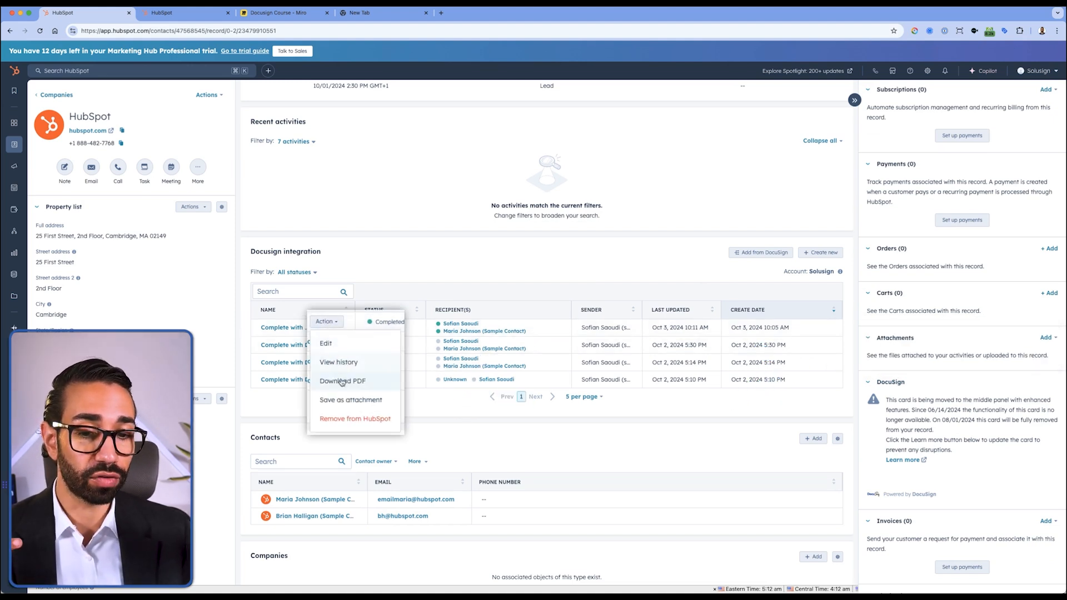
click(351, 399)
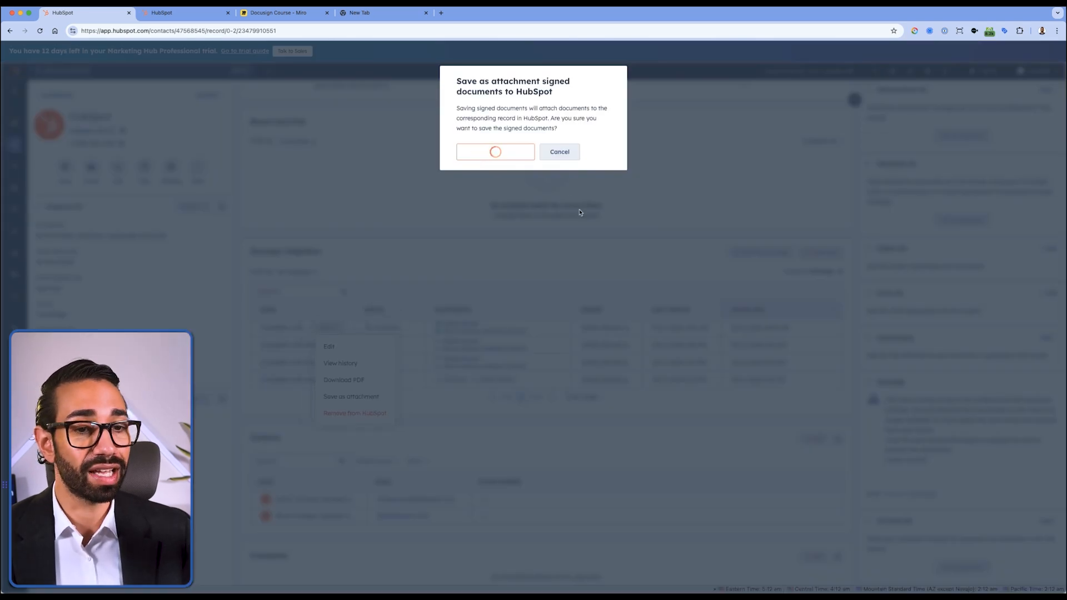
click(494, 152)
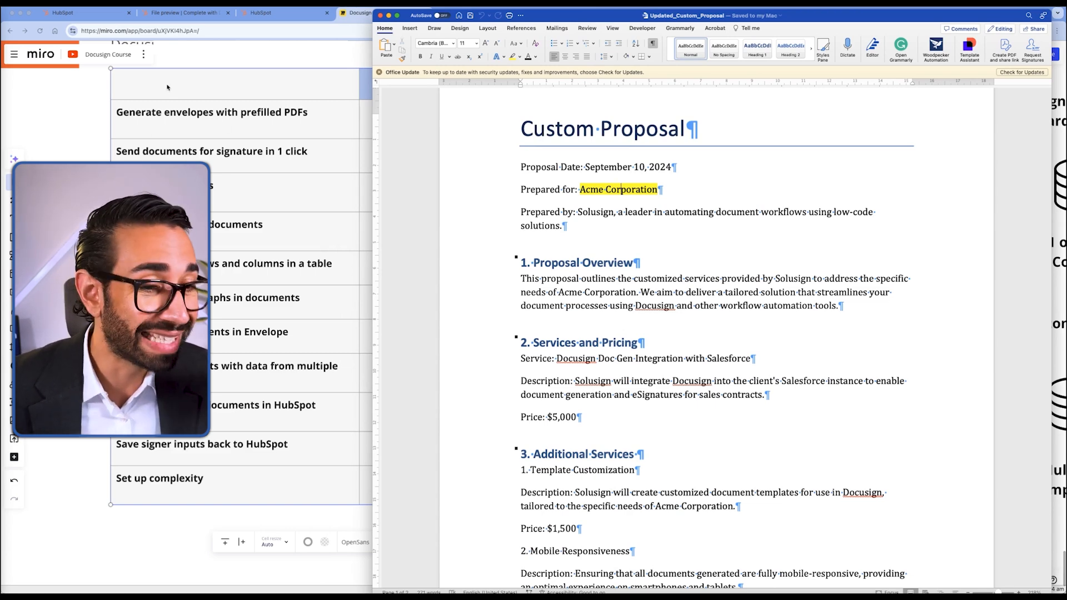
scroll(down, 3)
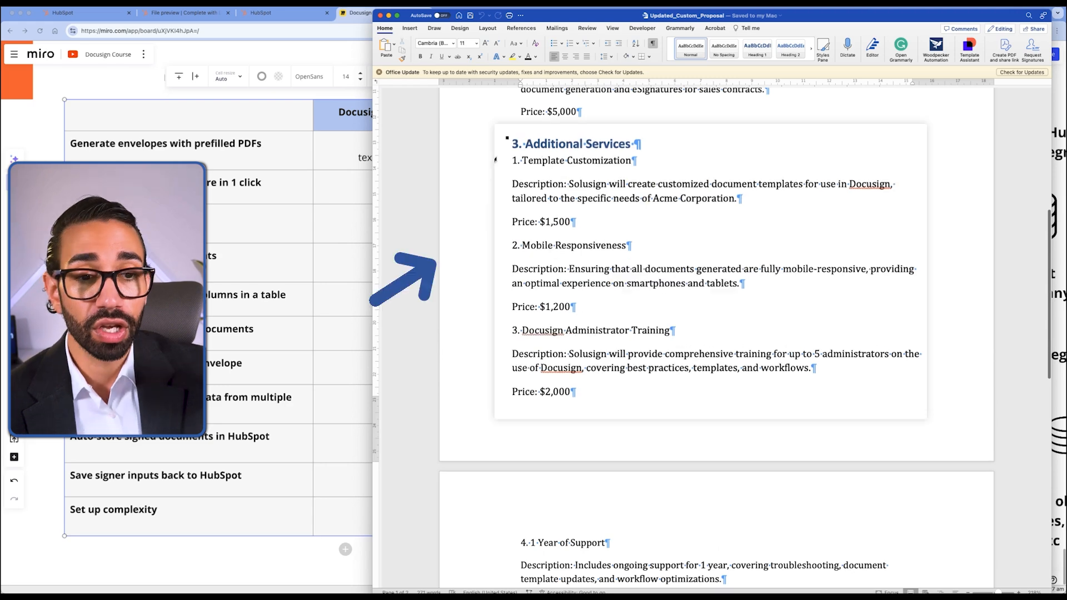
drag(495, 143, 563, 403)
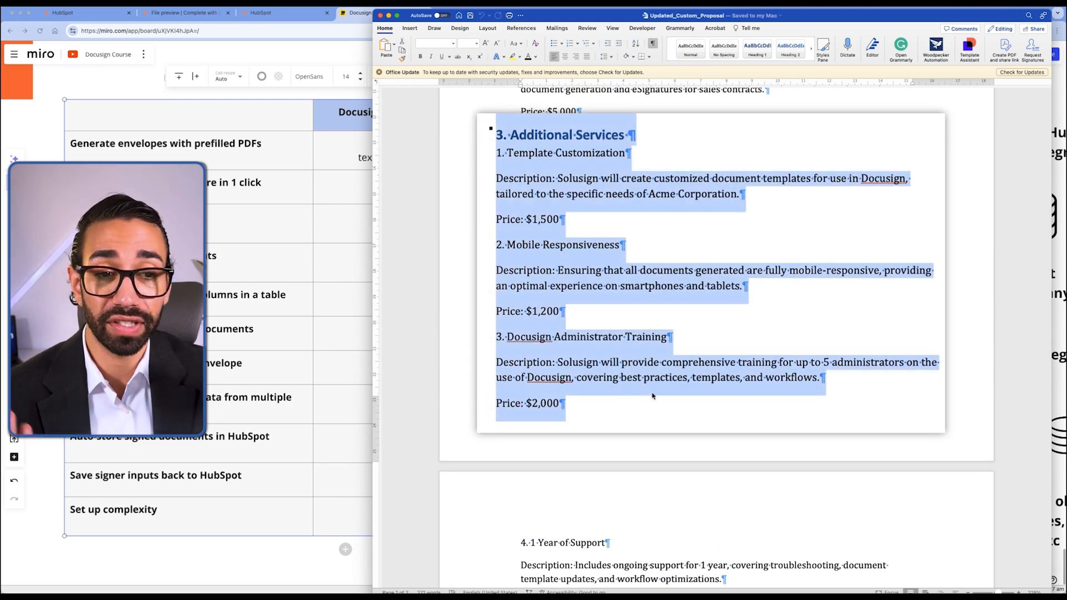
scroll(down, 3)
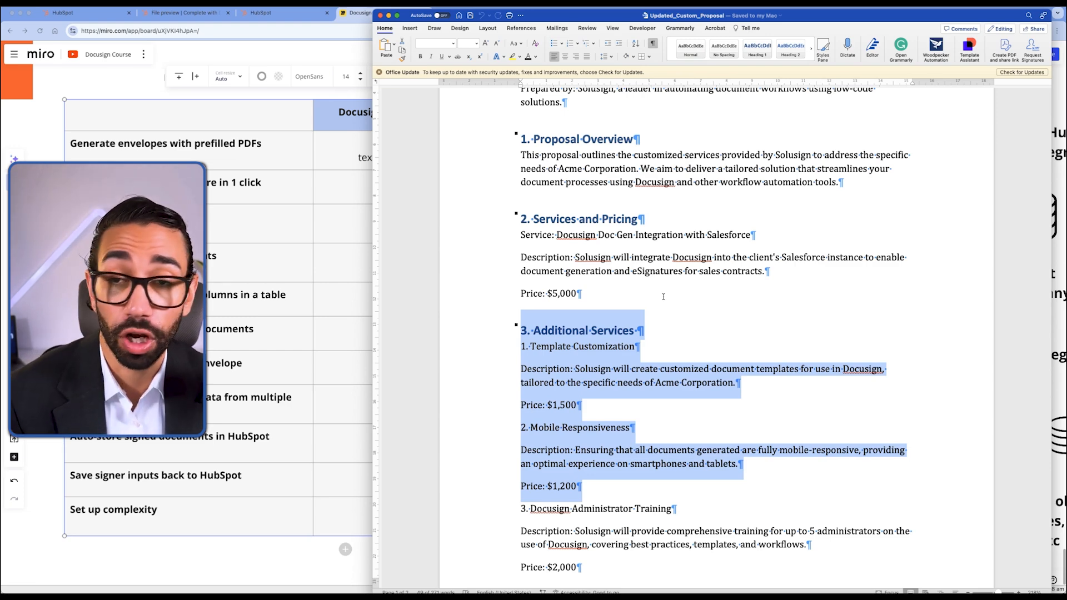
click(381, 12)
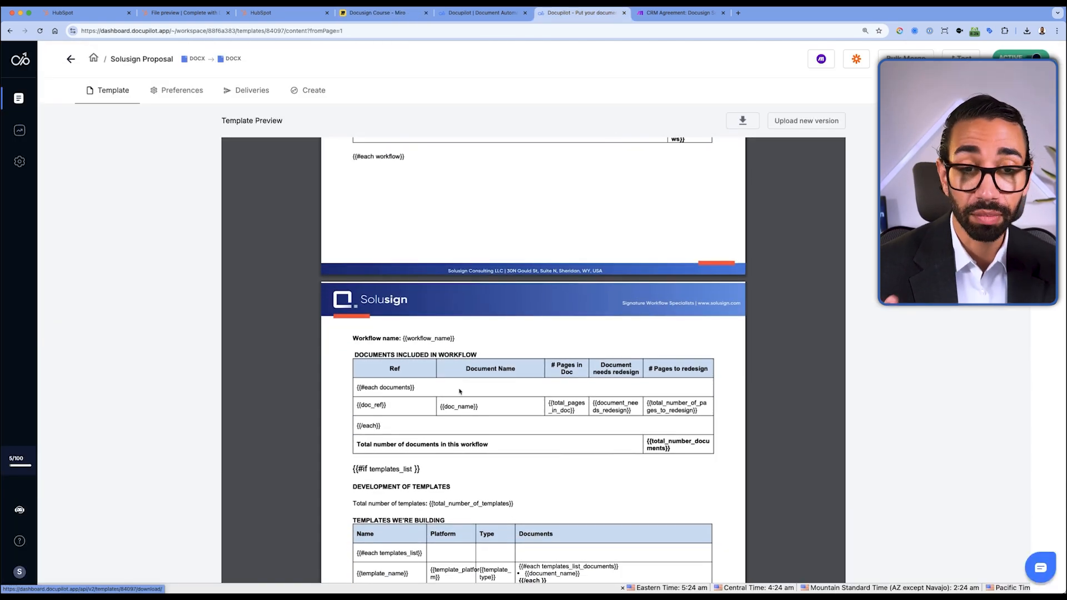
scroll(up, 3)
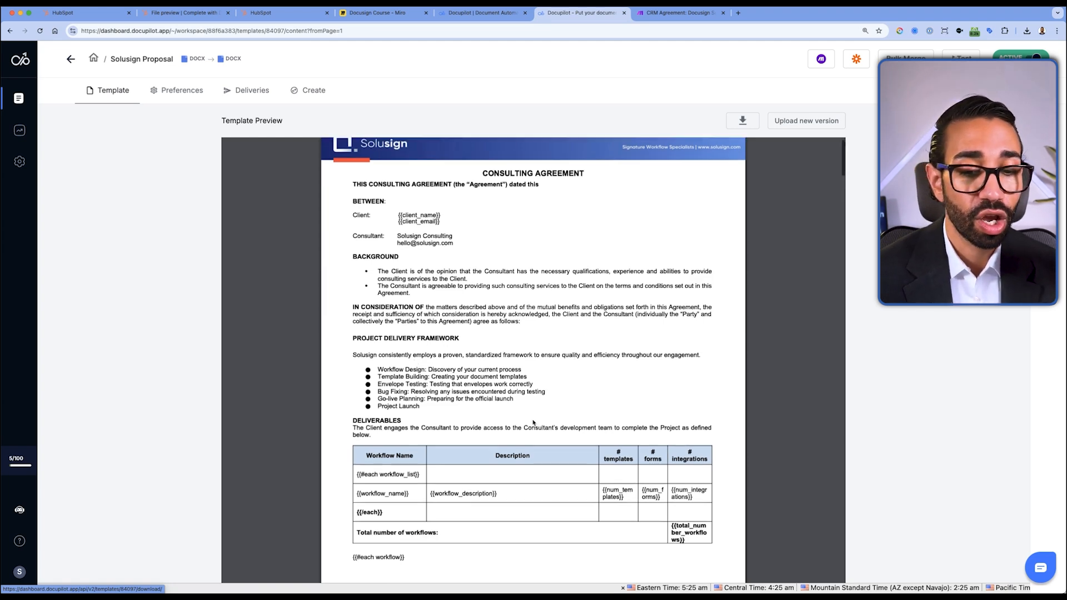
scroll(down, 3)
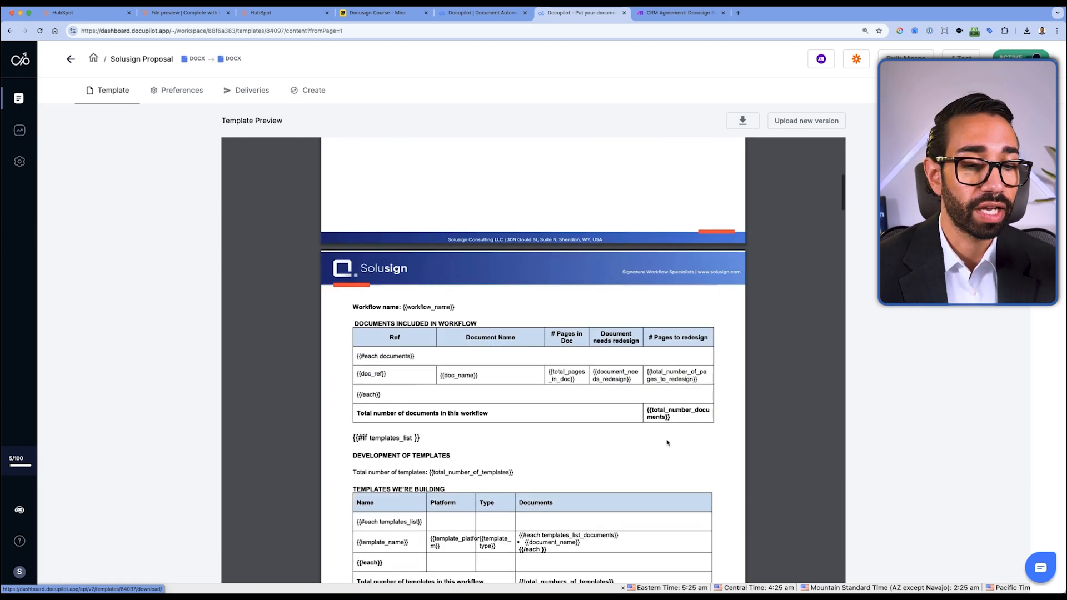
scroll(down, 3)
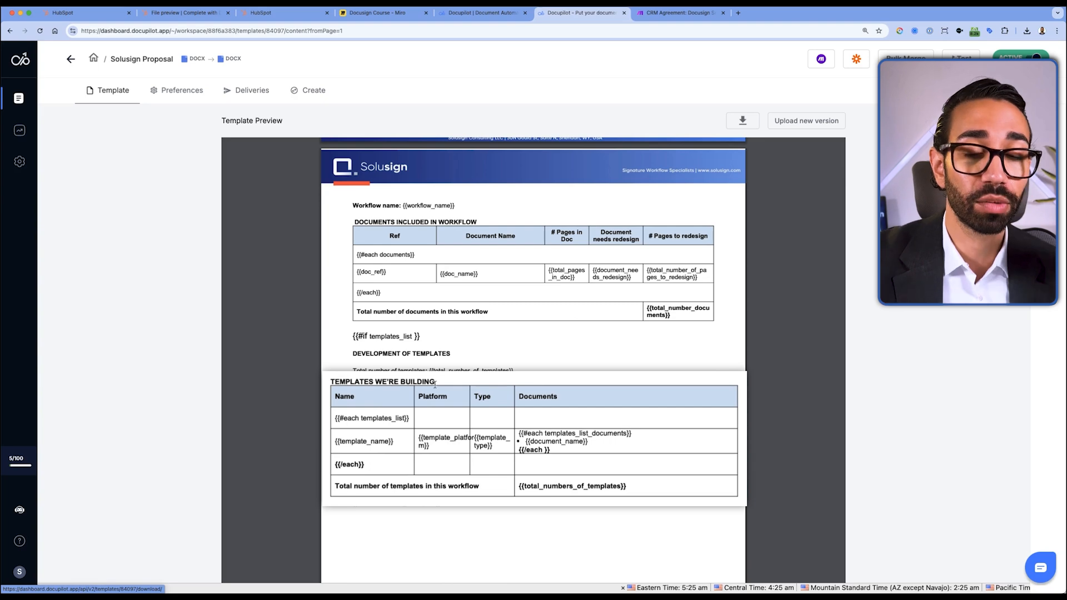
scroll(down, 3)
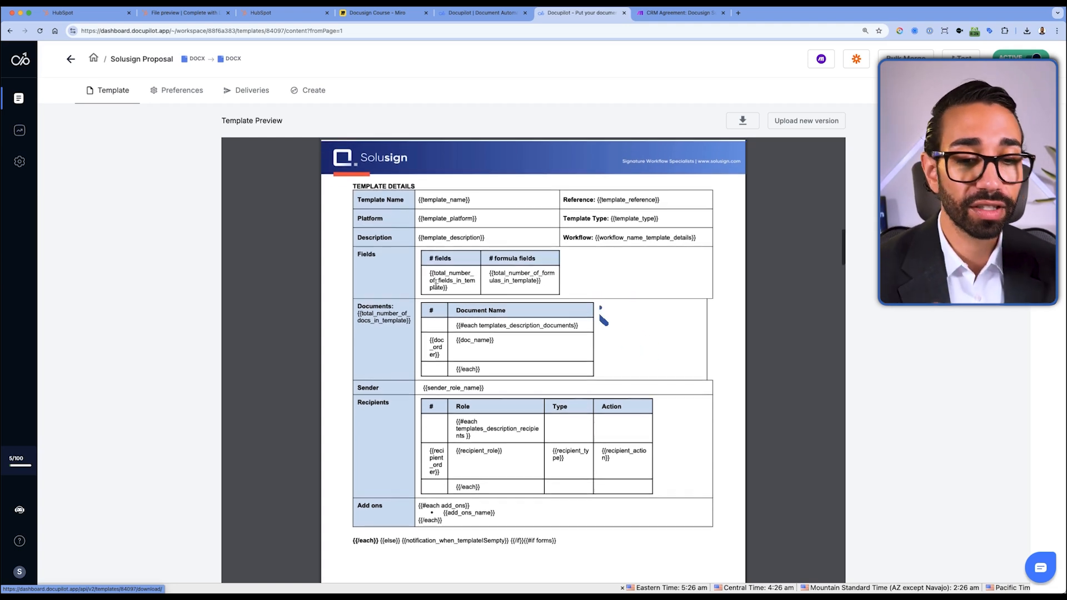
scroll(down, 3)
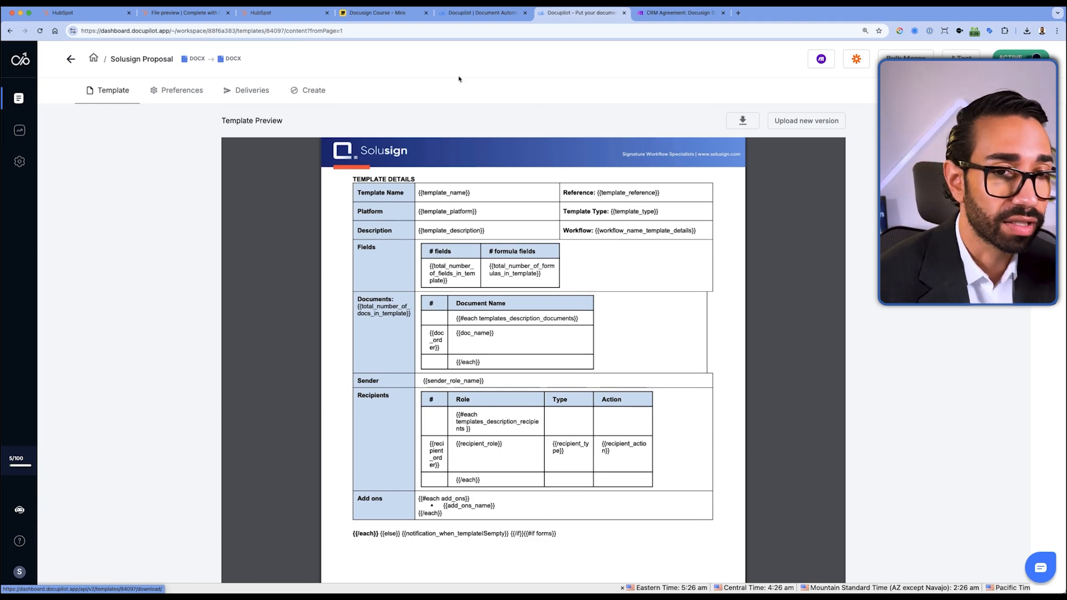
click(378, 12)
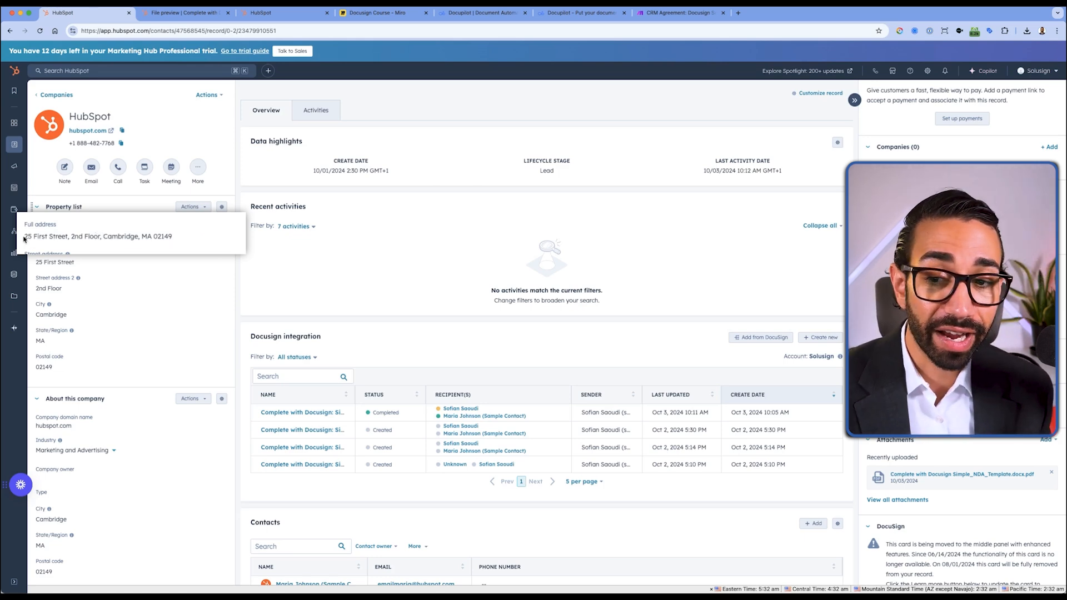
click(960, 474)
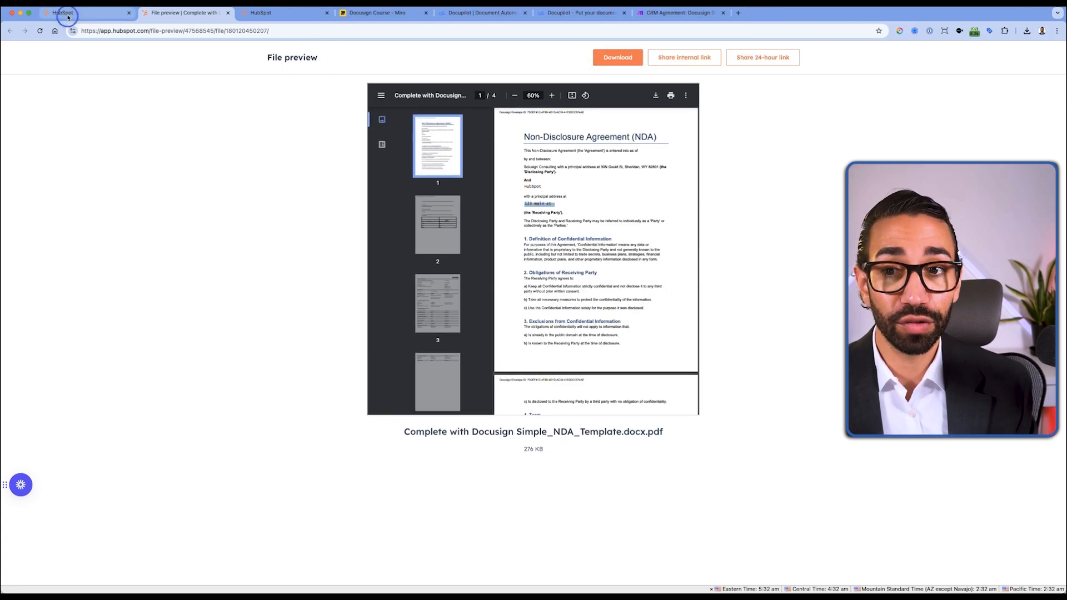
click(63, 12)
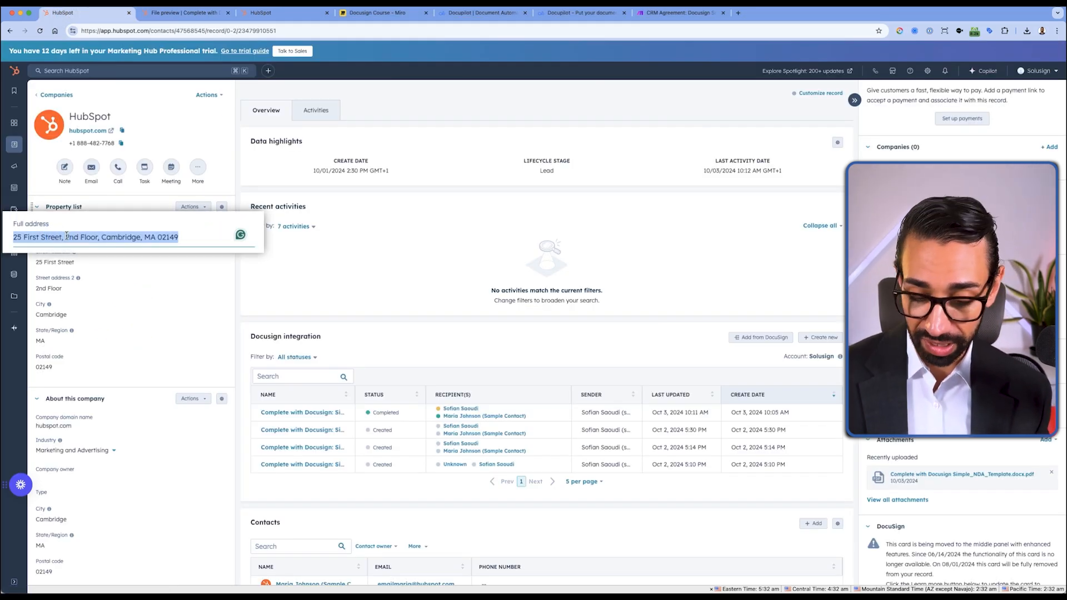
text([Receiving Party A)
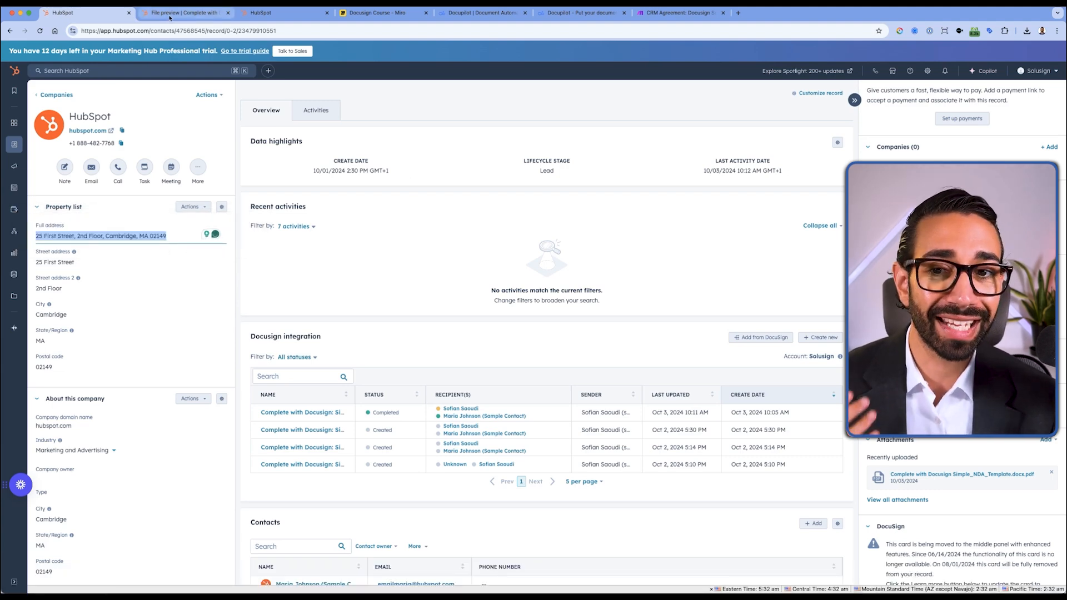
click(184, 13)
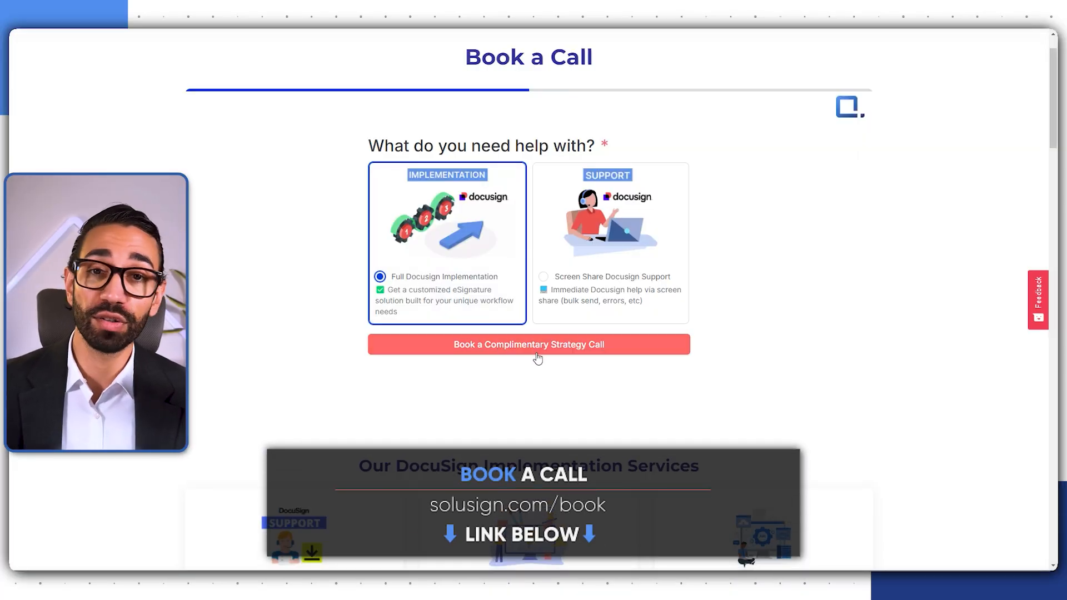
- Request a complimentary strategy call for Full Docusign Implementation on Solusign
click(529, 344)
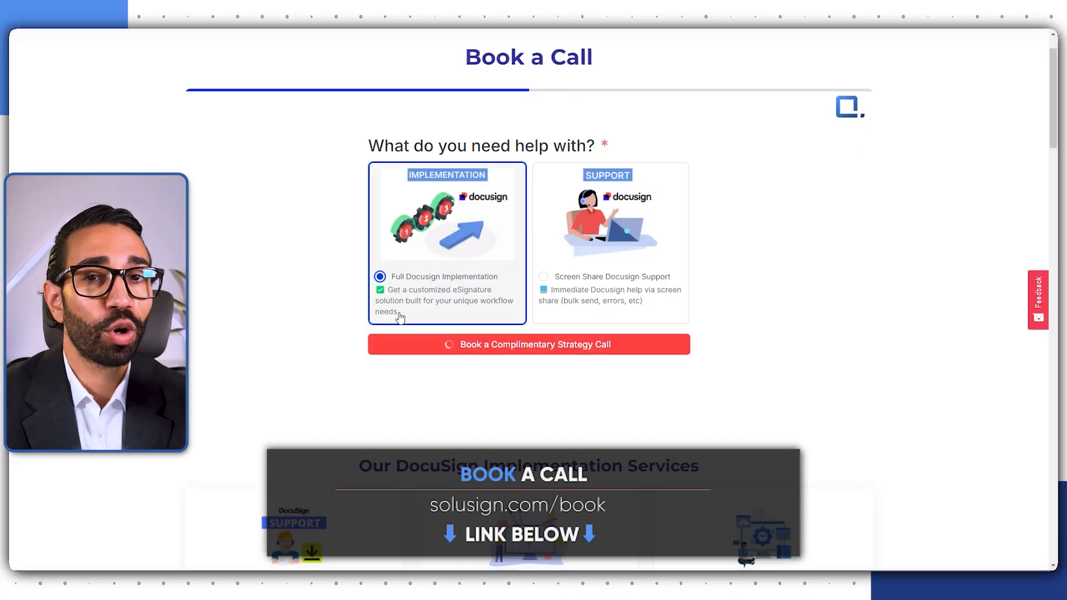
click(529, 344)
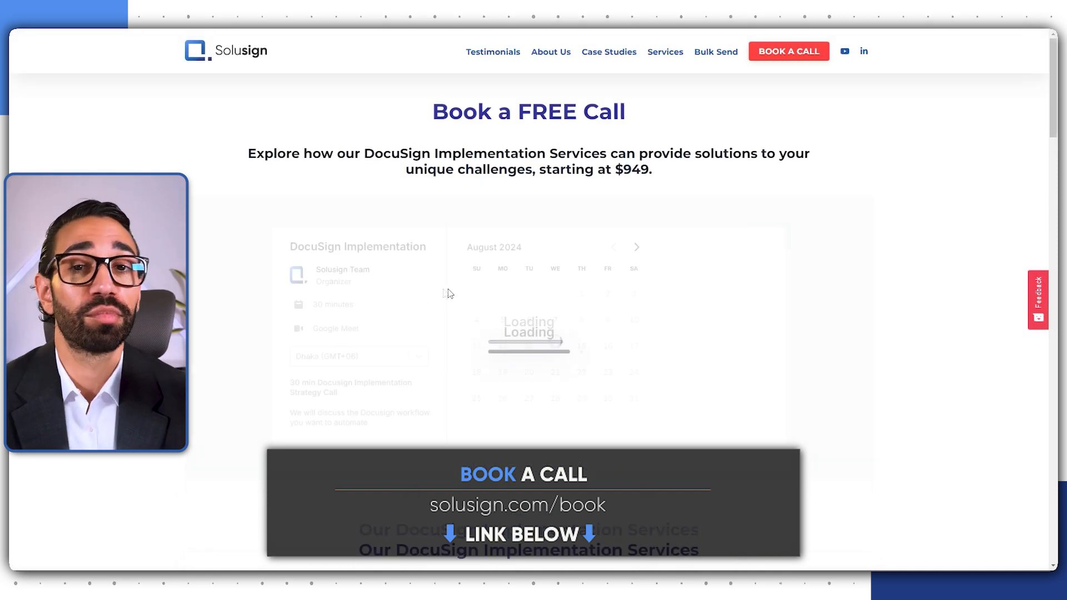